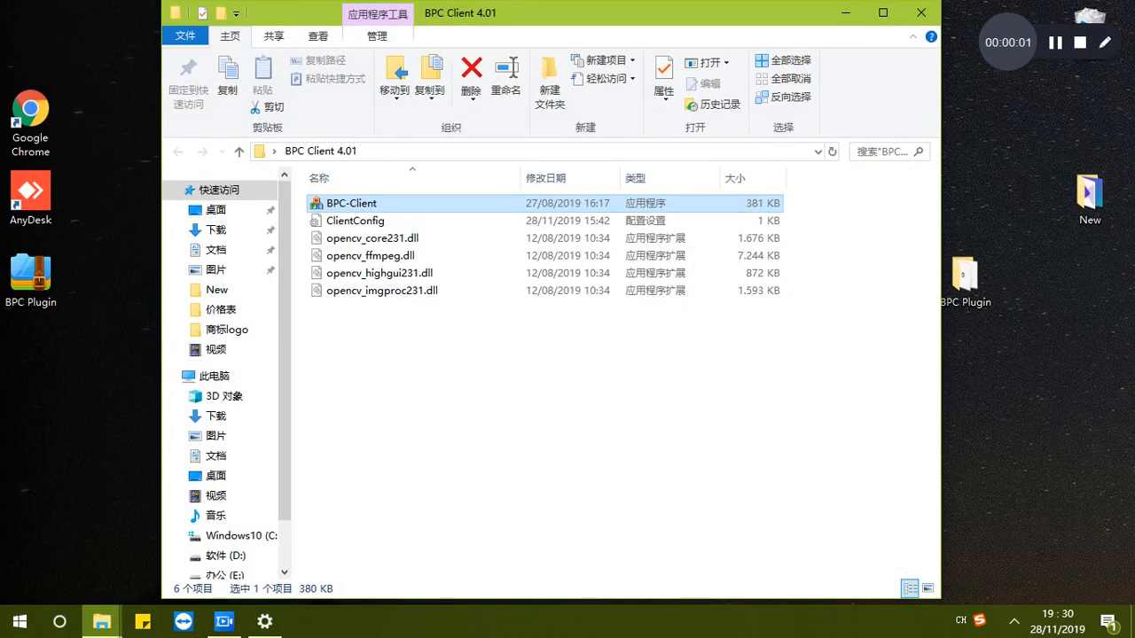
Step: Launch BPC Client and connect to the passenger counter at 192.168.1.253
double_click(347, 202)
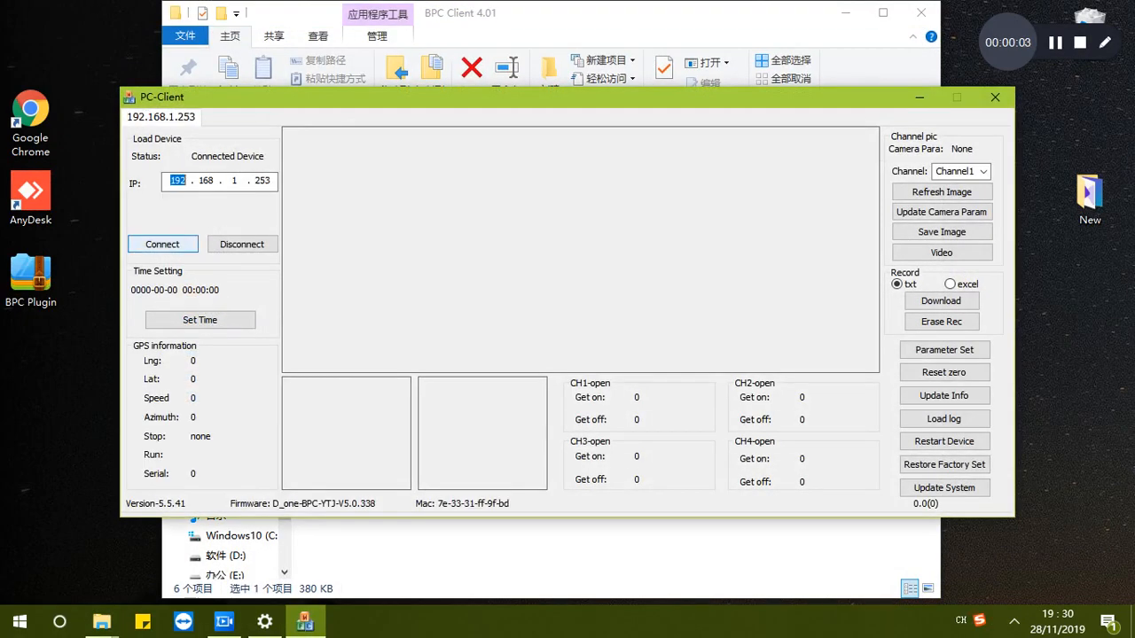
click(163, 245)
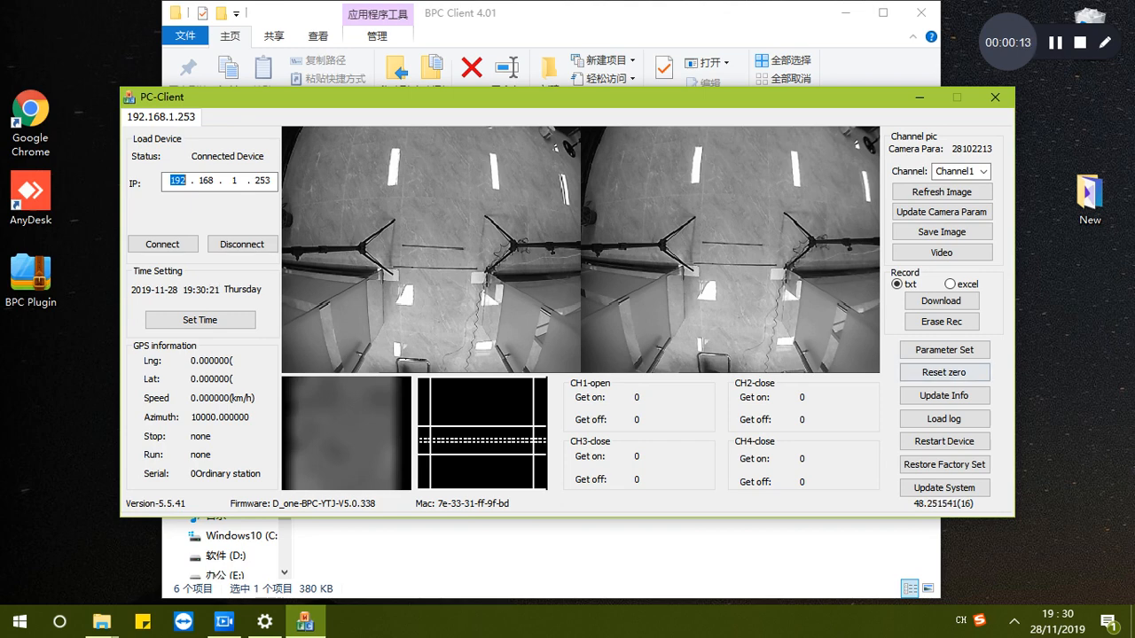
Step: Bring up the Parameter Setting window on its Network Setting page
click(943, 350)
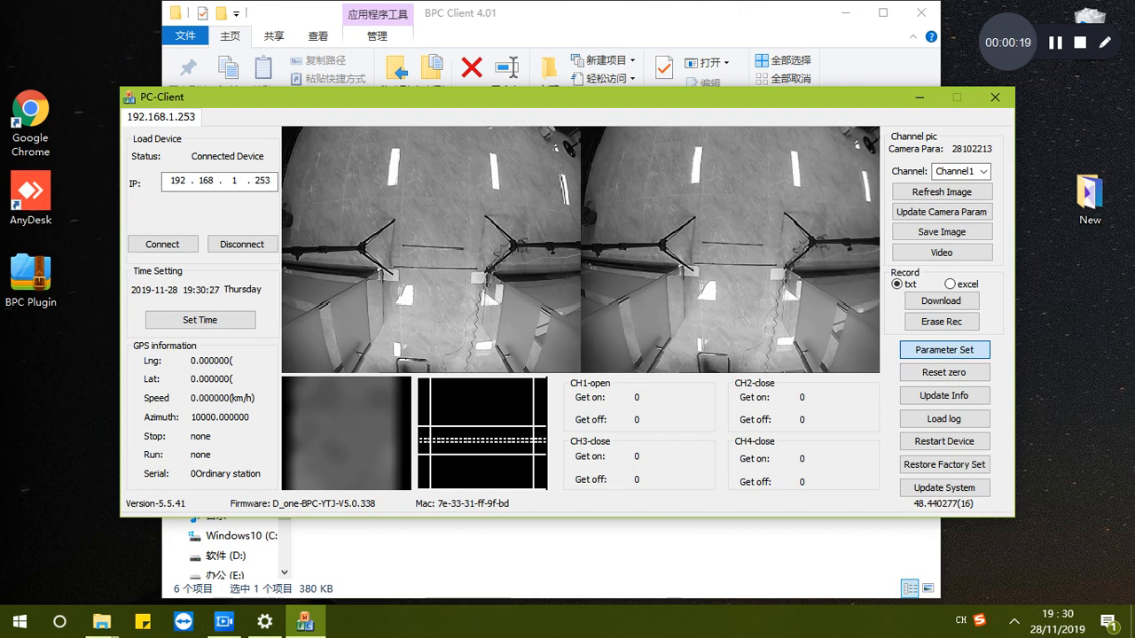
click(943, 349)
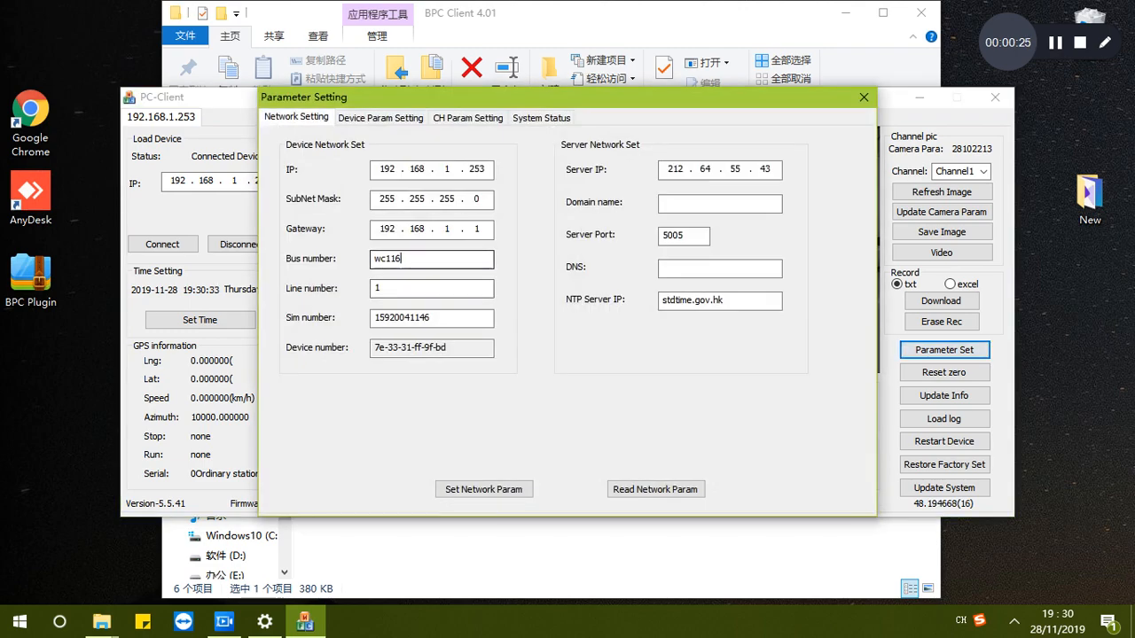
double_click(431, 258)
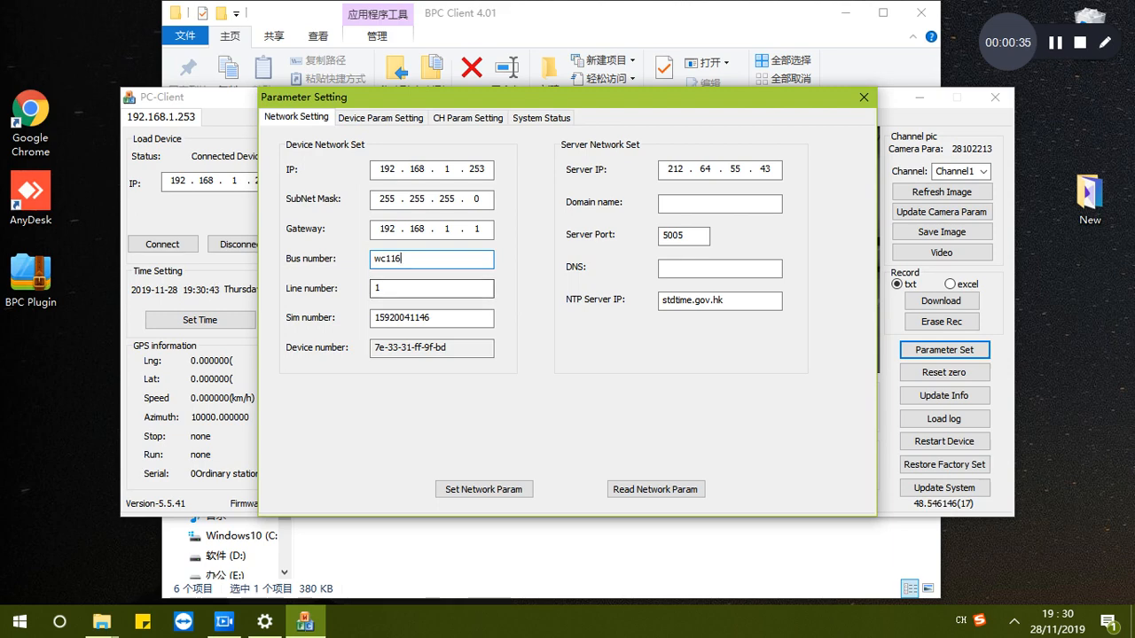
click(431, 287)
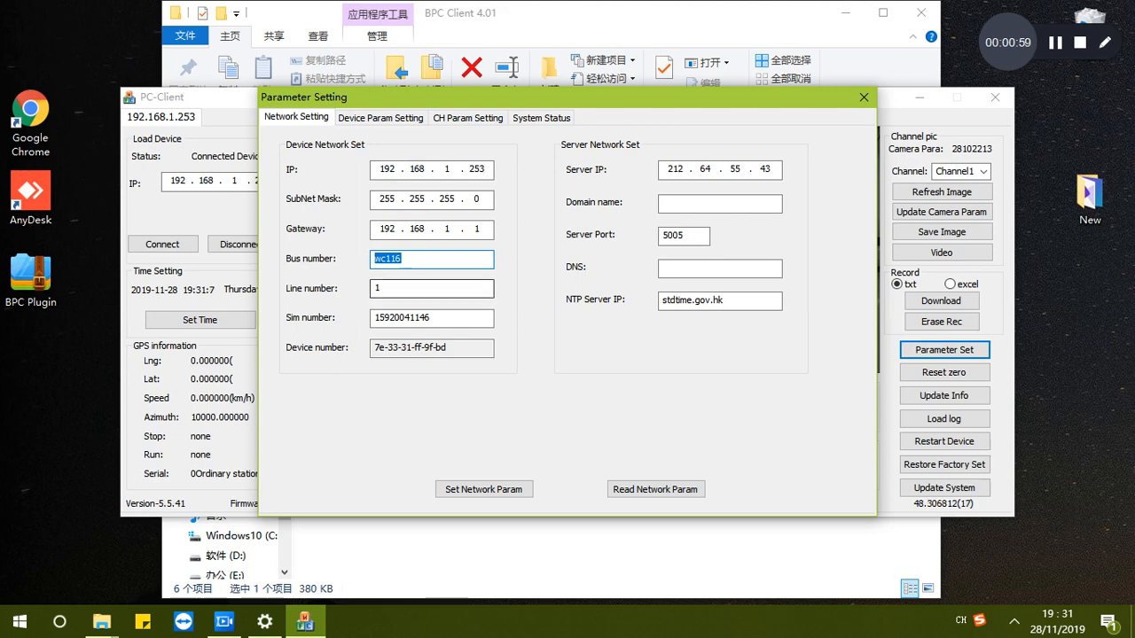
click(429, 287)
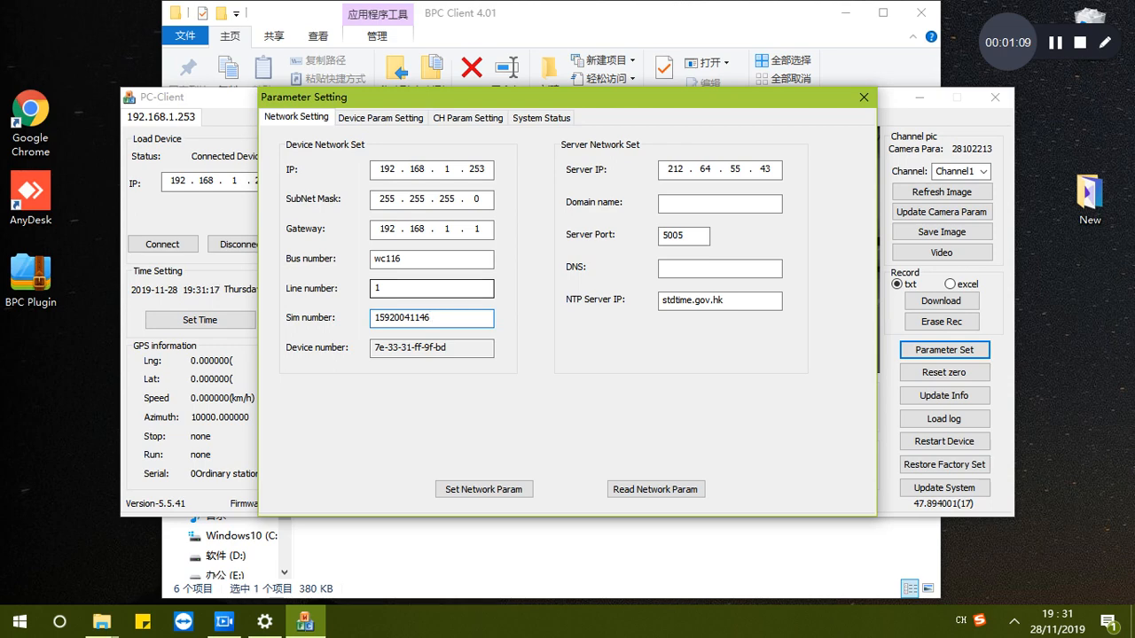
click(431, 317)
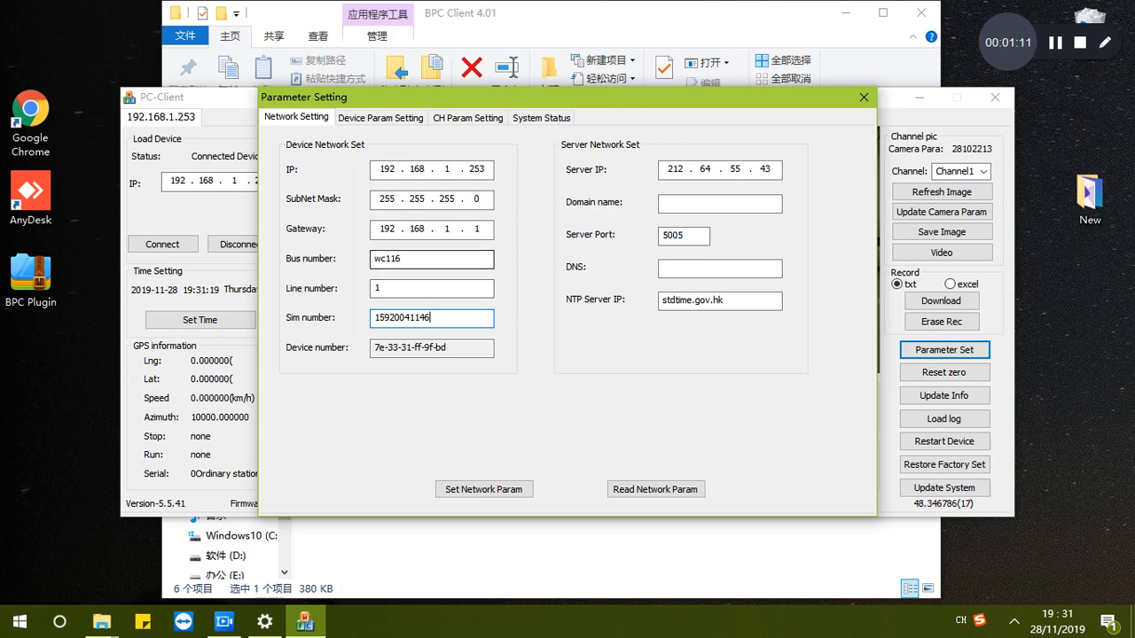
triple_click(431, 259)
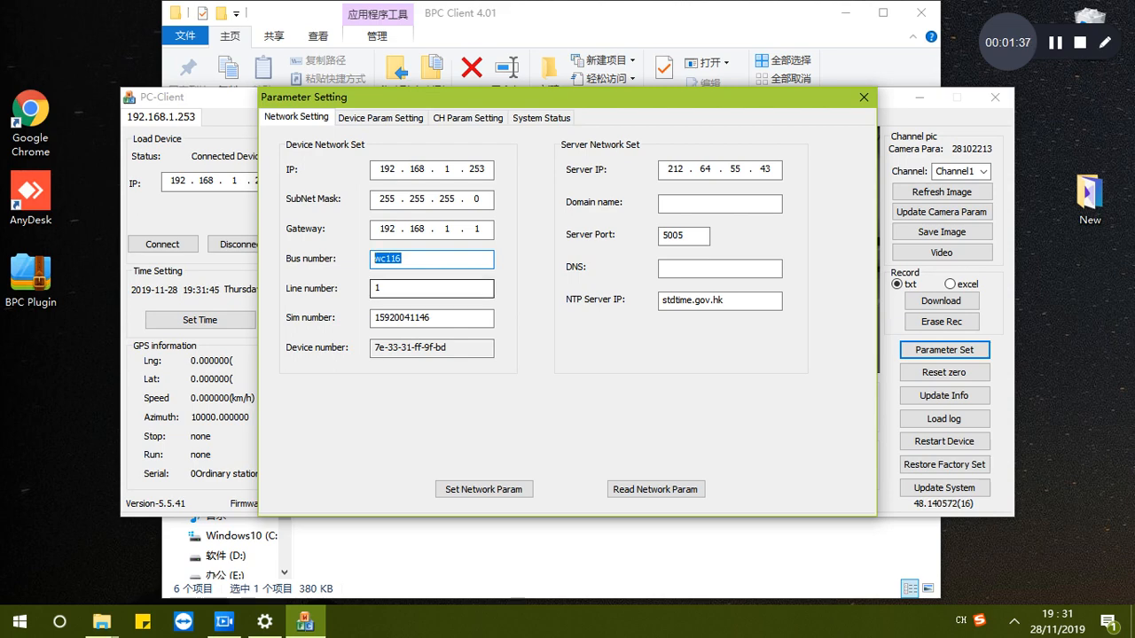
click(431, 287)
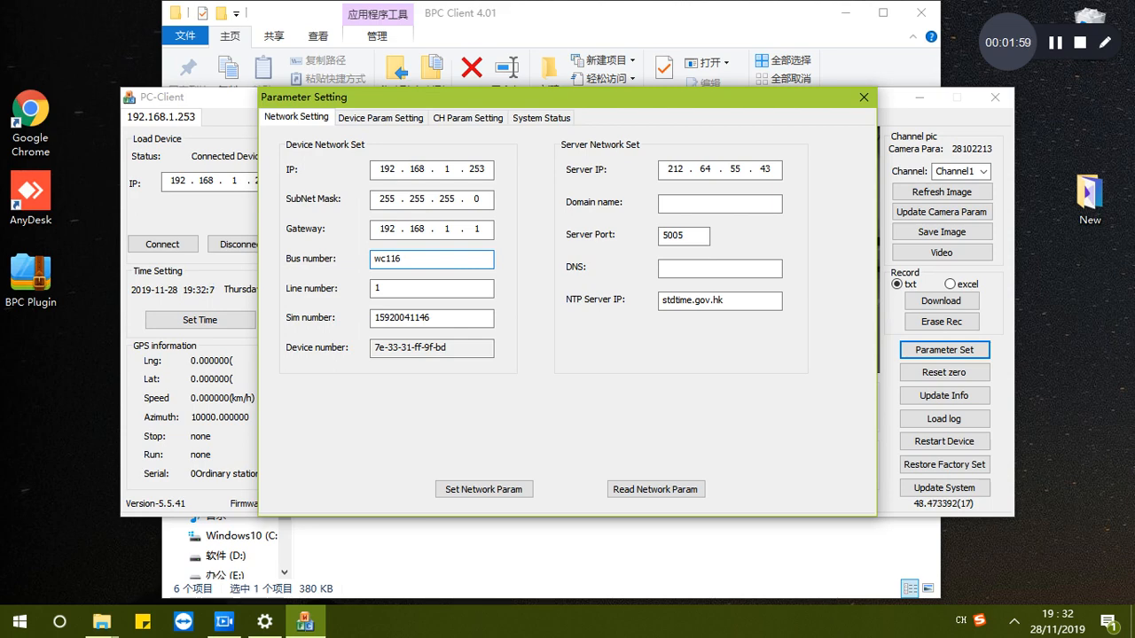
click(432, 258)
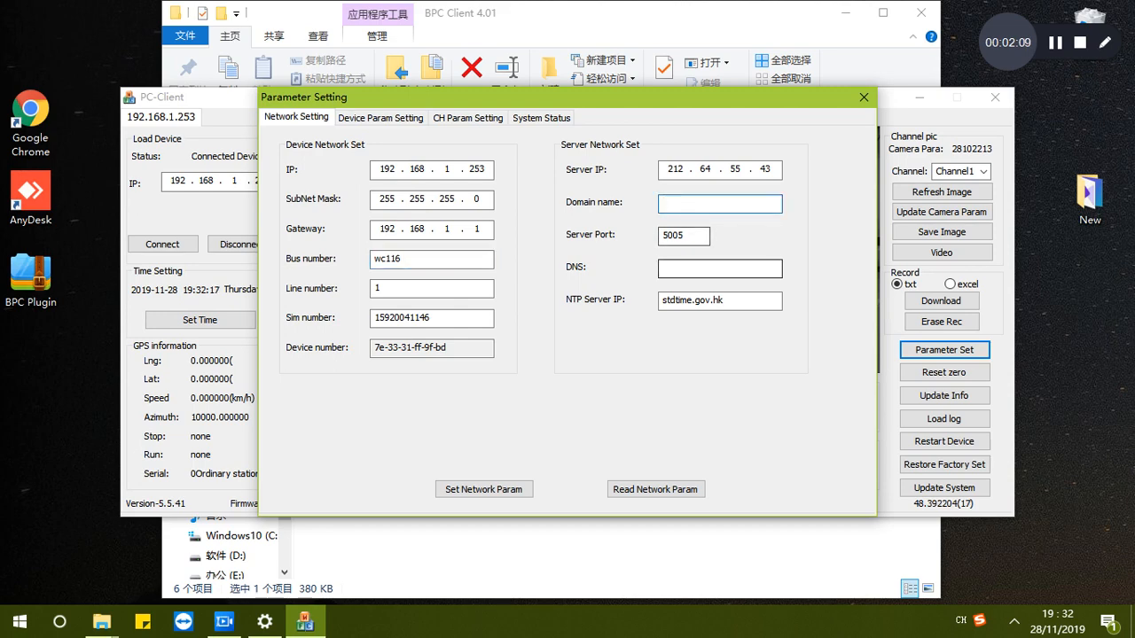
click(720, 203)
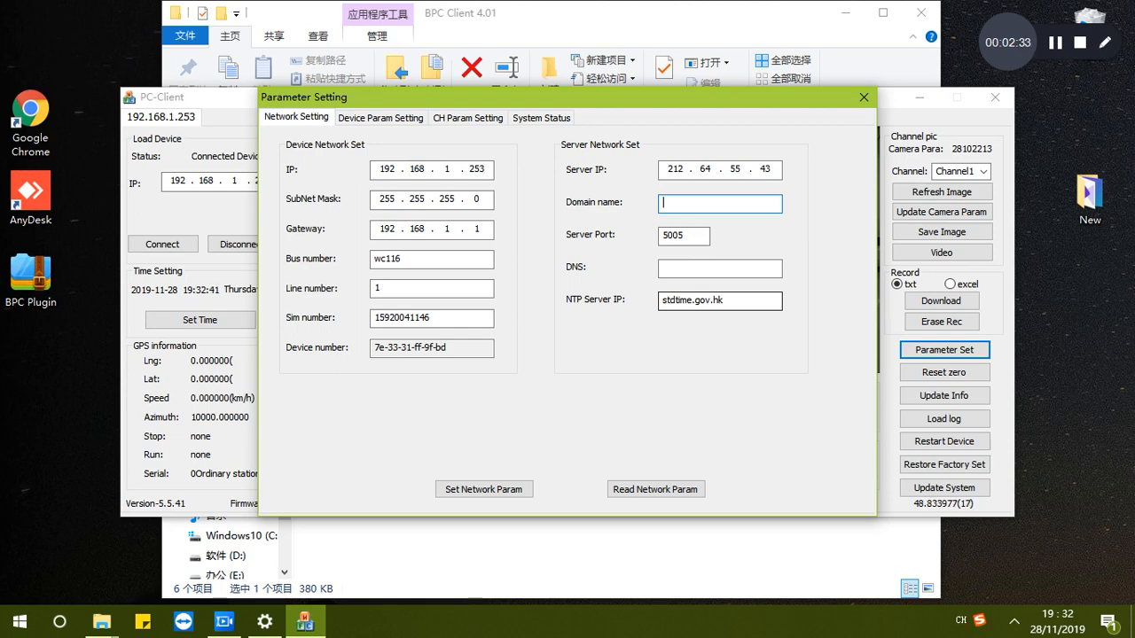
click(720, 299)
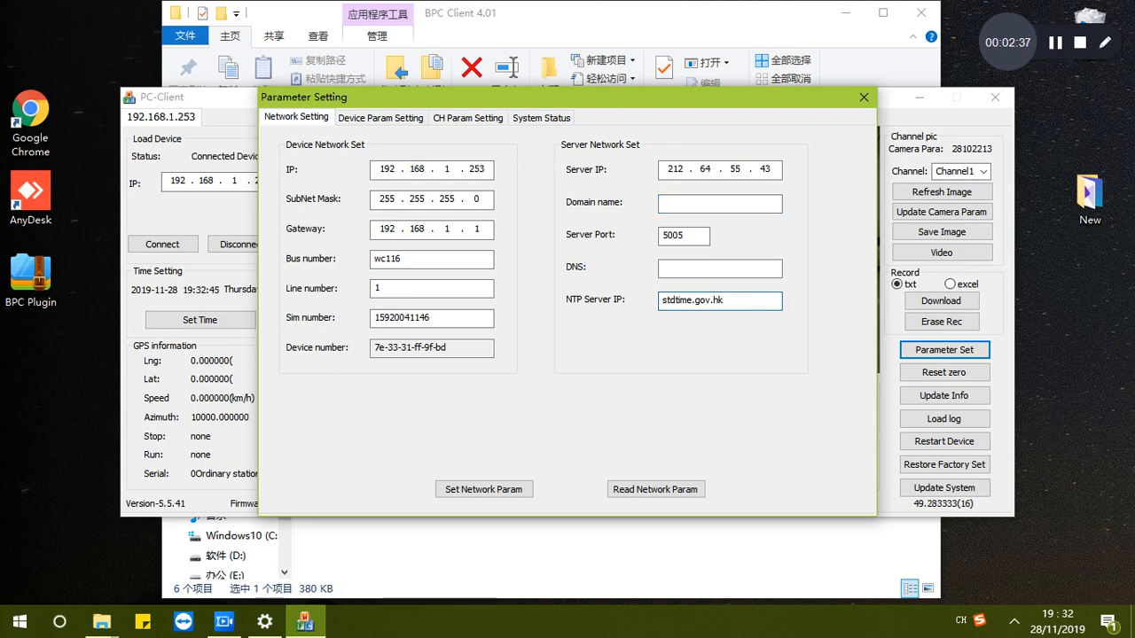
click(720, 299)
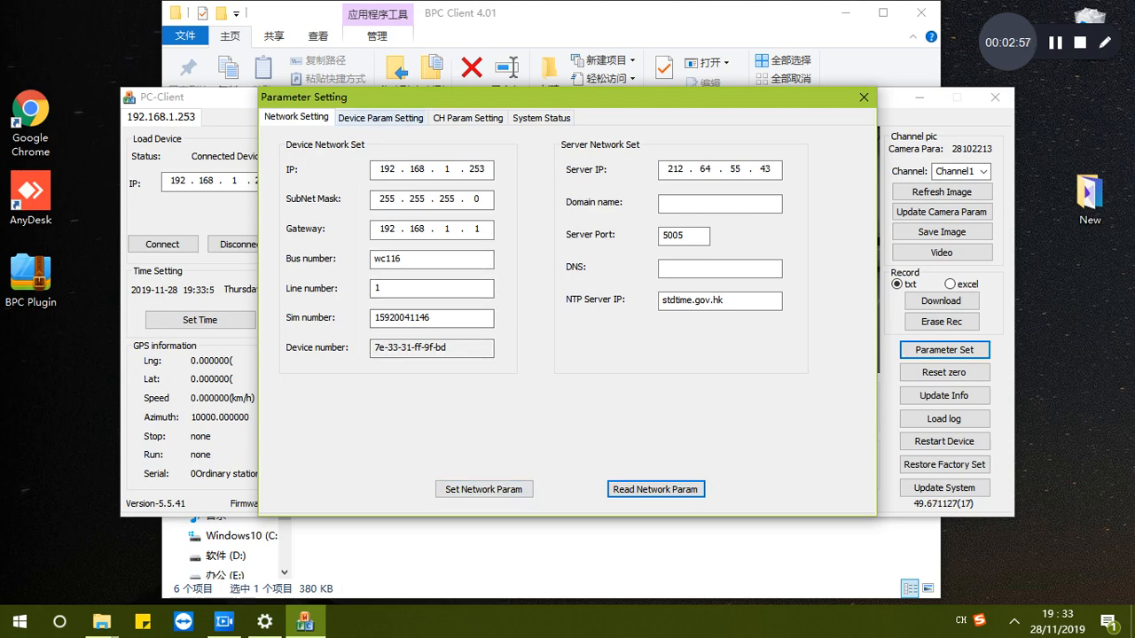
Step: Switch the Parameter Setting window to the Device Param Setting page
click(379, 117)
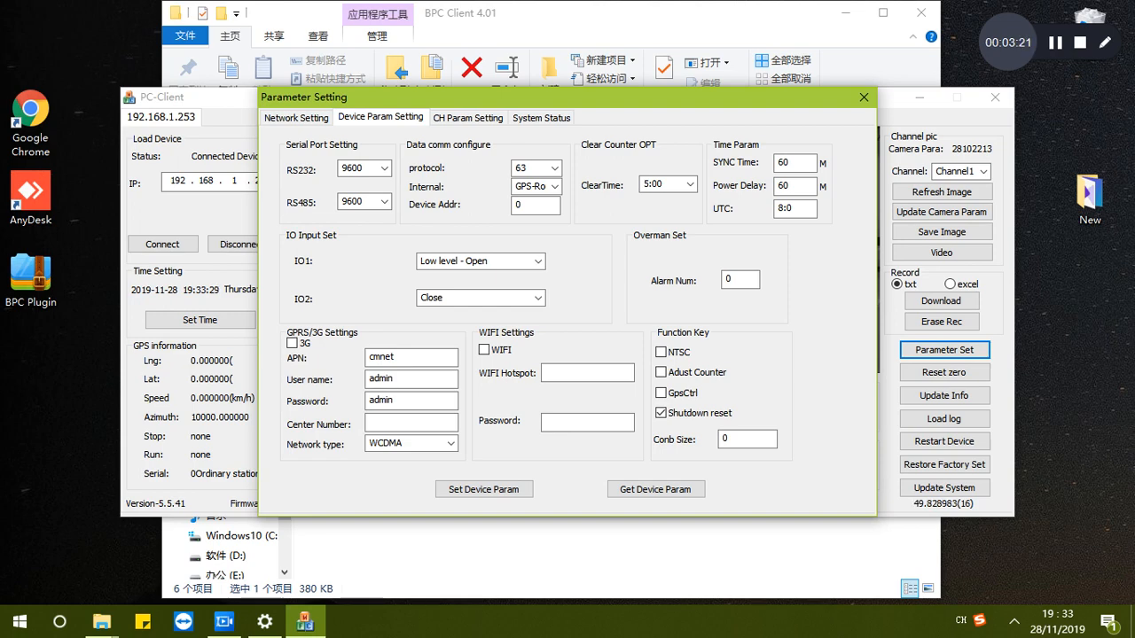
Step: Keep the RS485 baud rate at 9600 and list the communication protocol choices
click(383, 202)
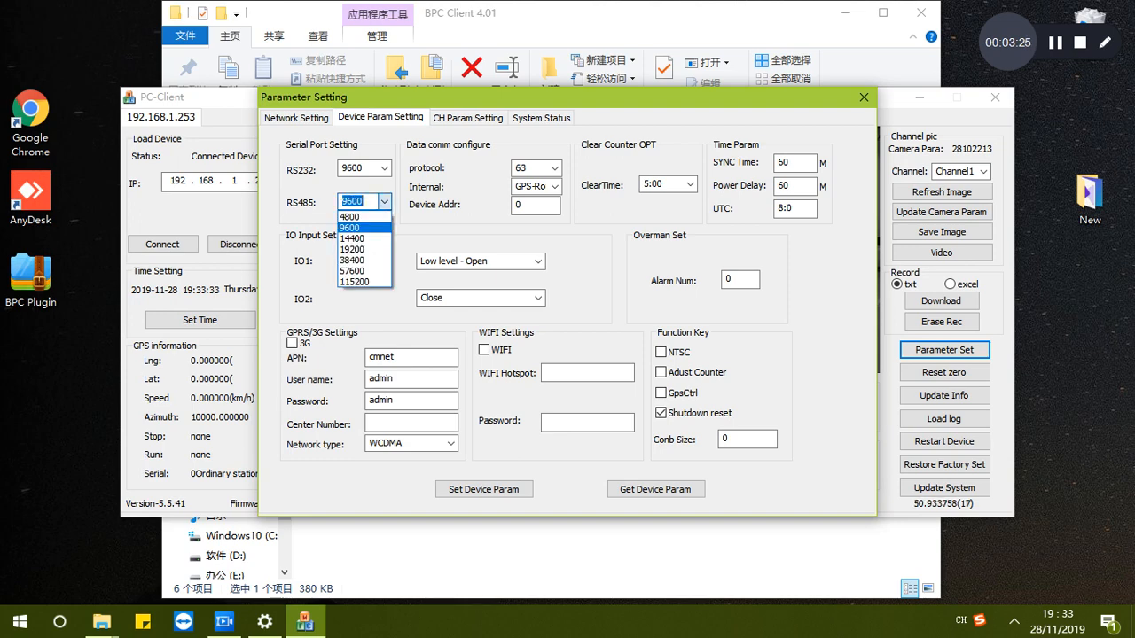
click(358, 227)
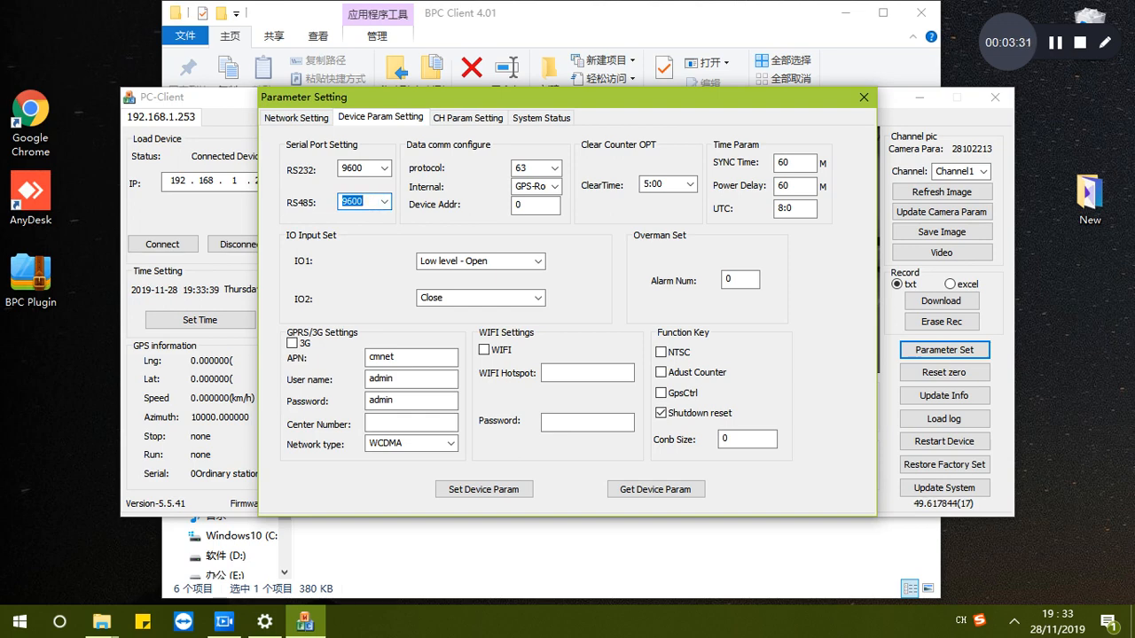
click(549, 167)
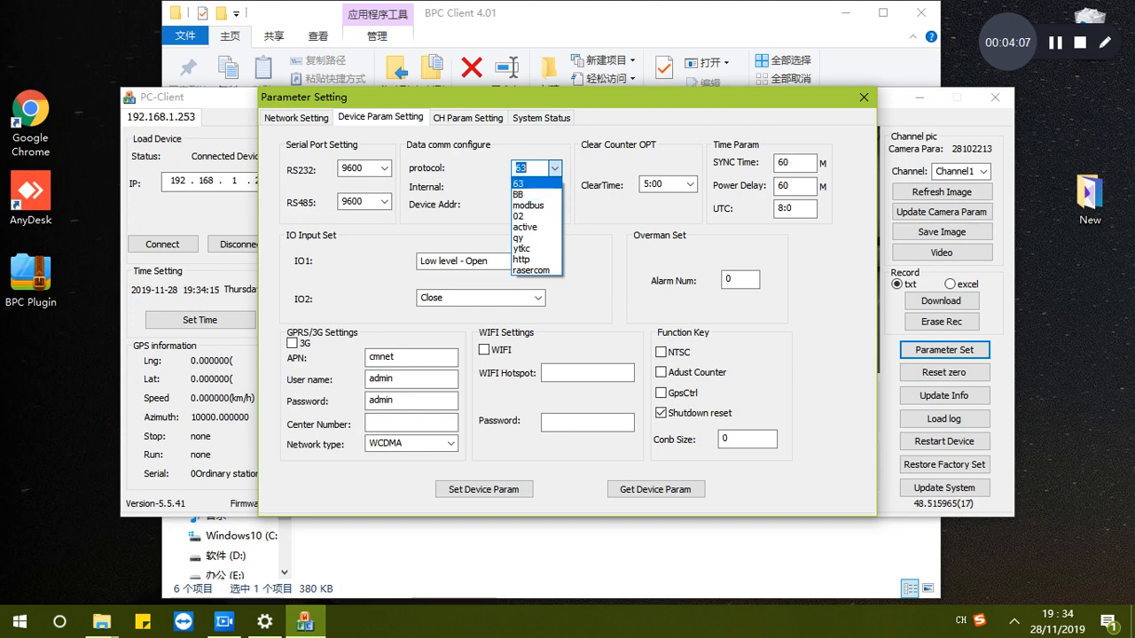
mouse_move(530, 270)
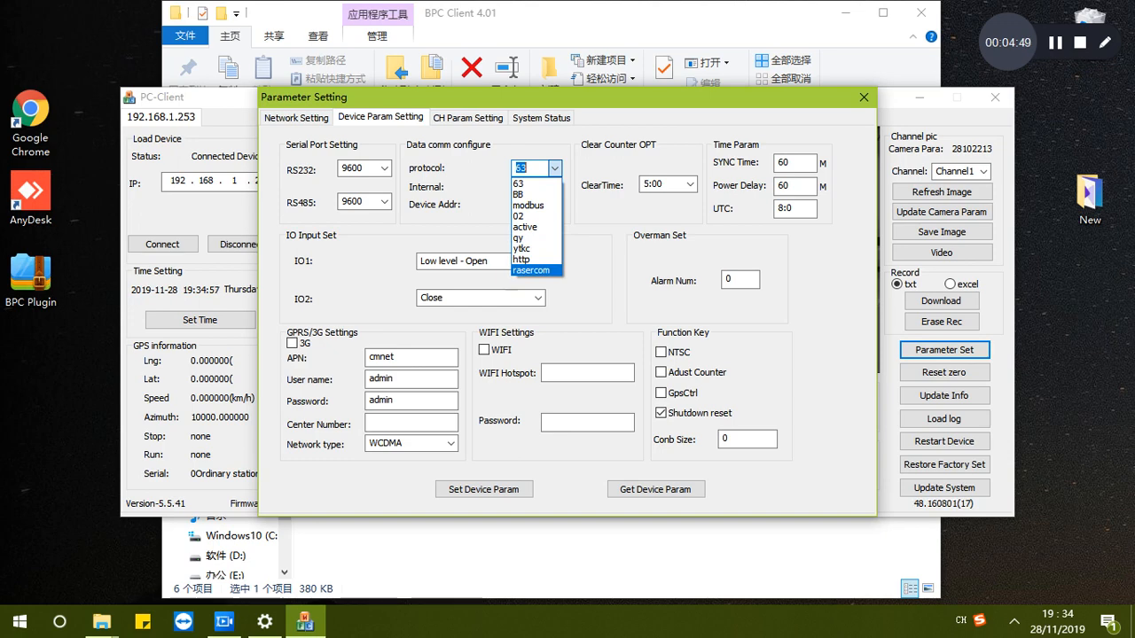
mouse_move(532, 259)
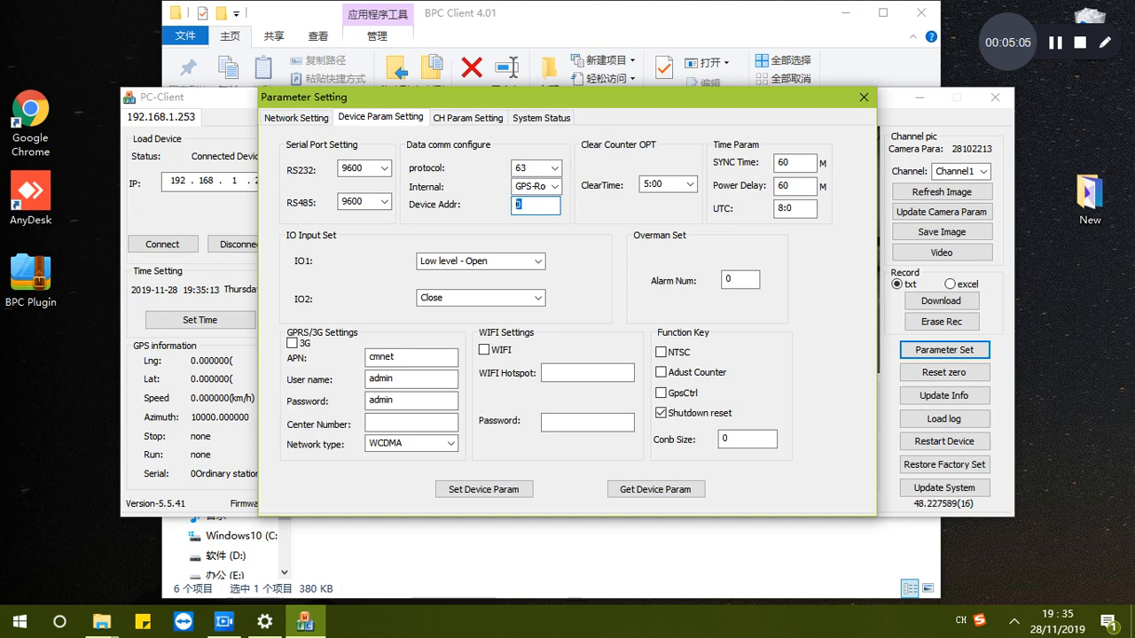
Step: Replace the device address 254 with 0
text(254)
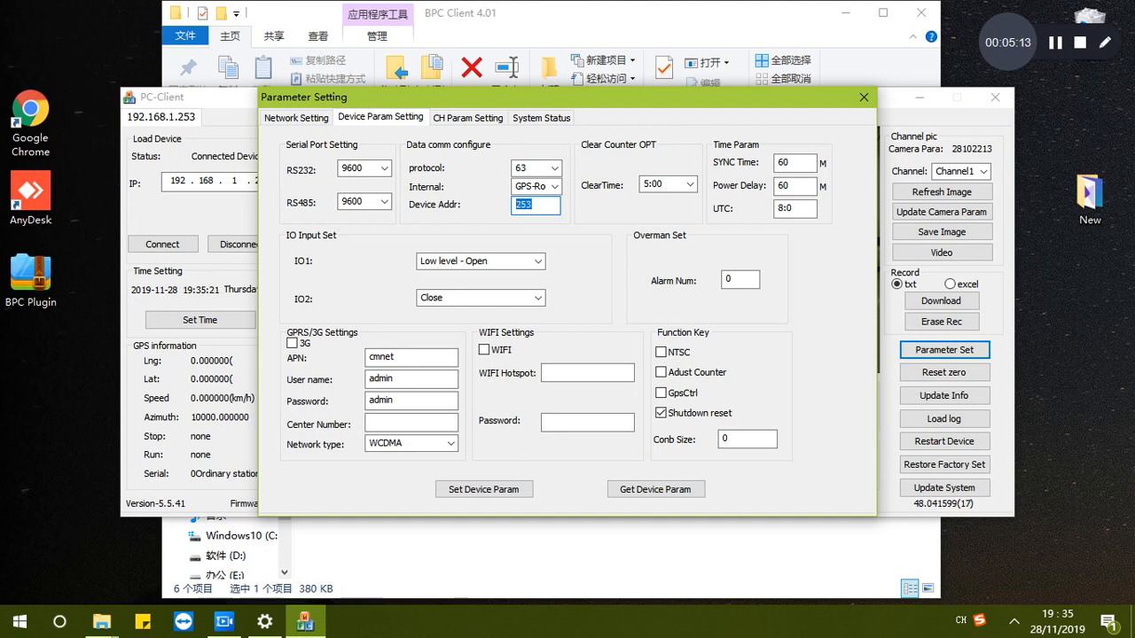
text(0)
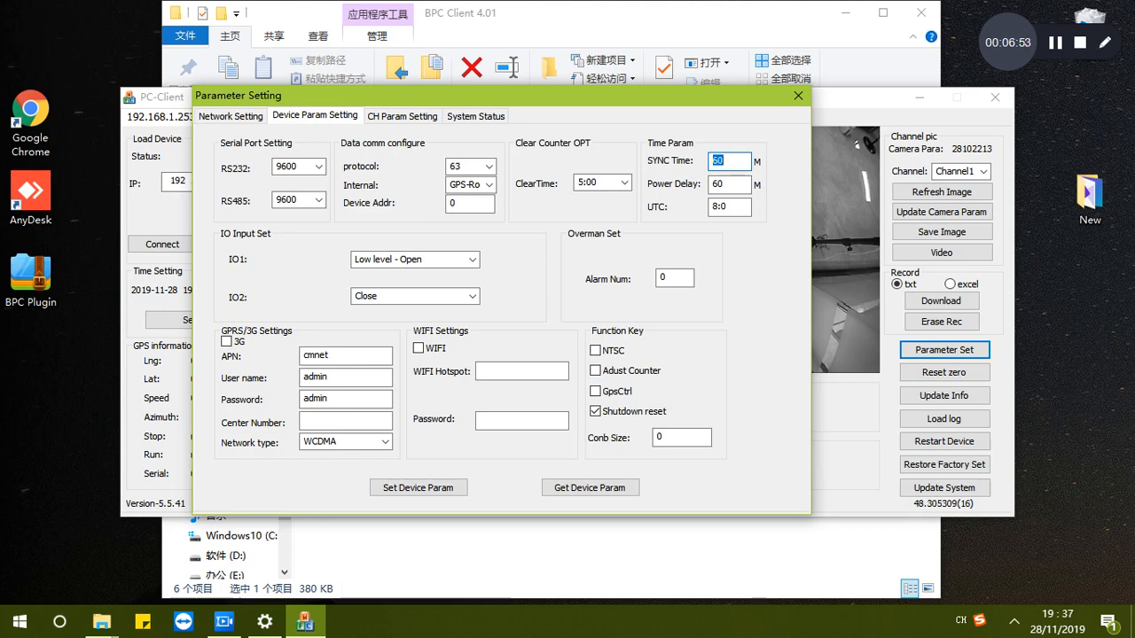
Step: Enter SYNC Time 60 and review Power Delay, leaving it at 60
text(60)
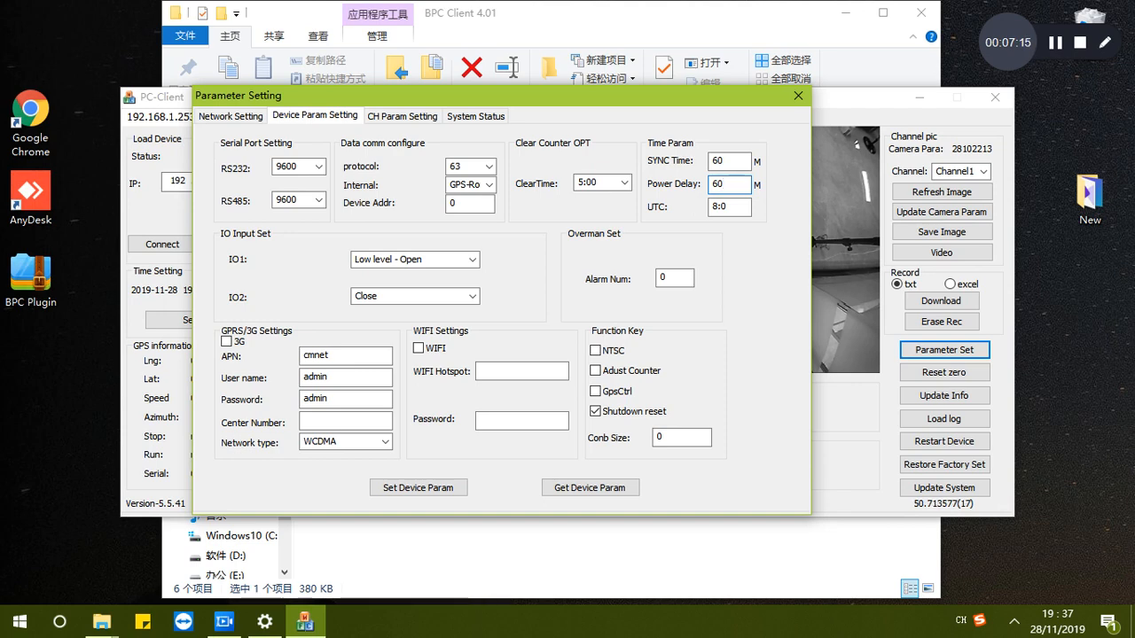
click(727, 182)
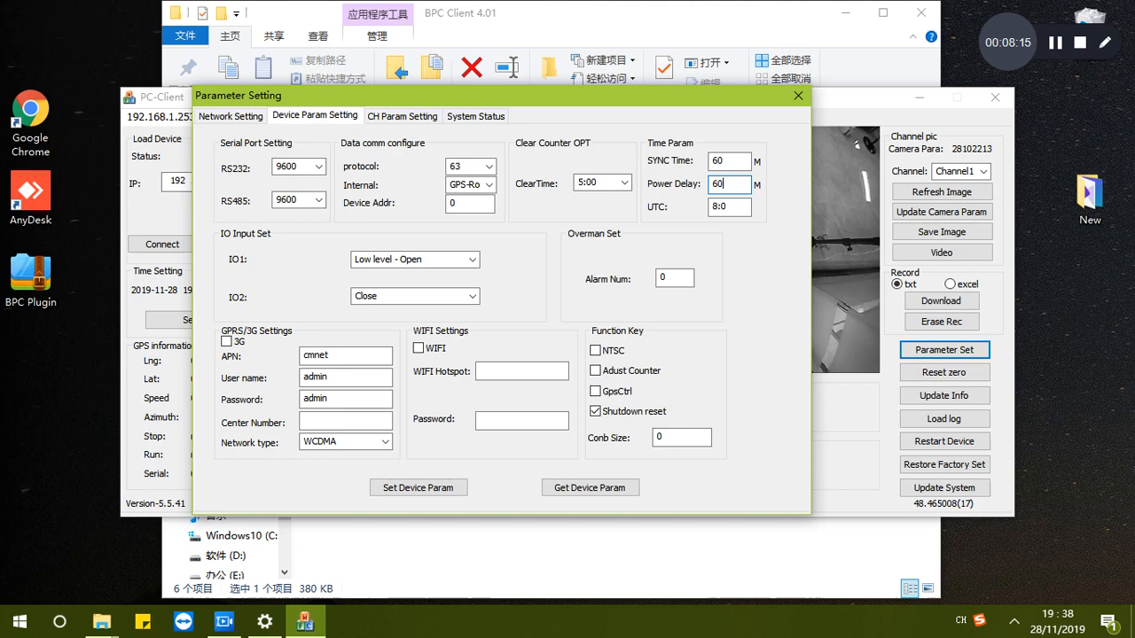
Step: List the trigger mode choices for input IO1
click(728, 205)
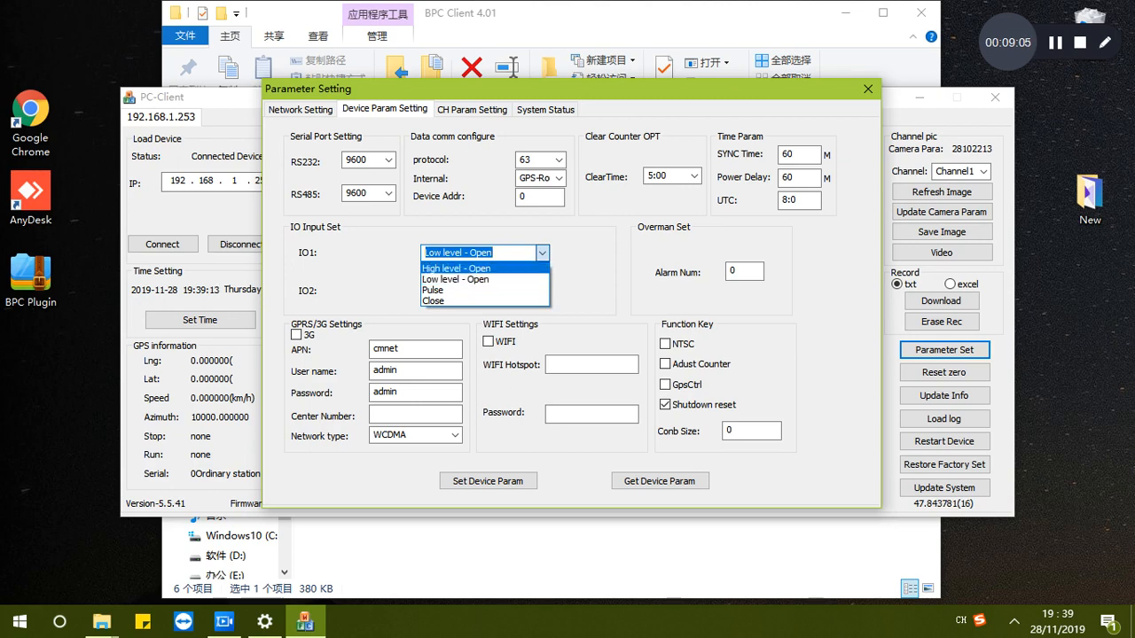
Step: Choose Pulse as the trigger mode for input IO1
click(456, 280)
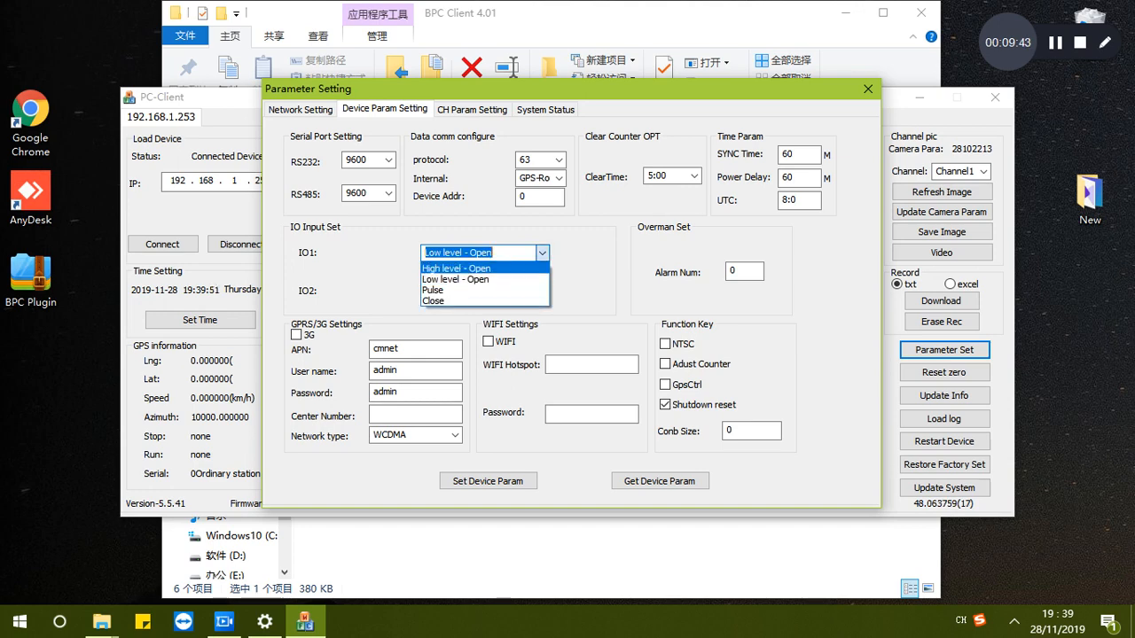
click(454, 280)
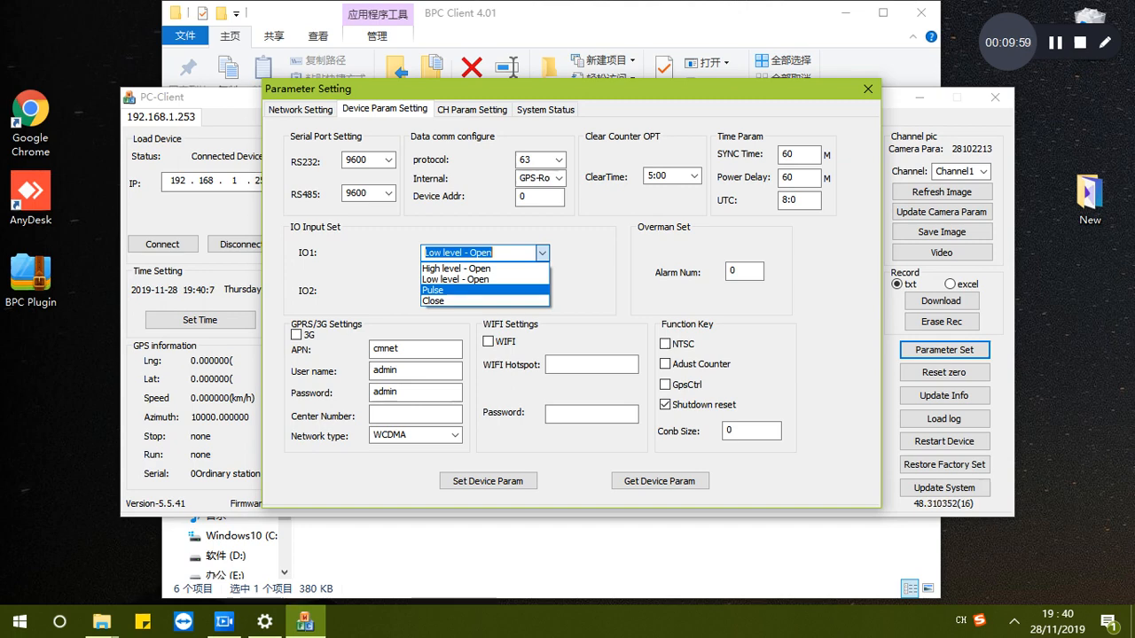
click(434, 291)
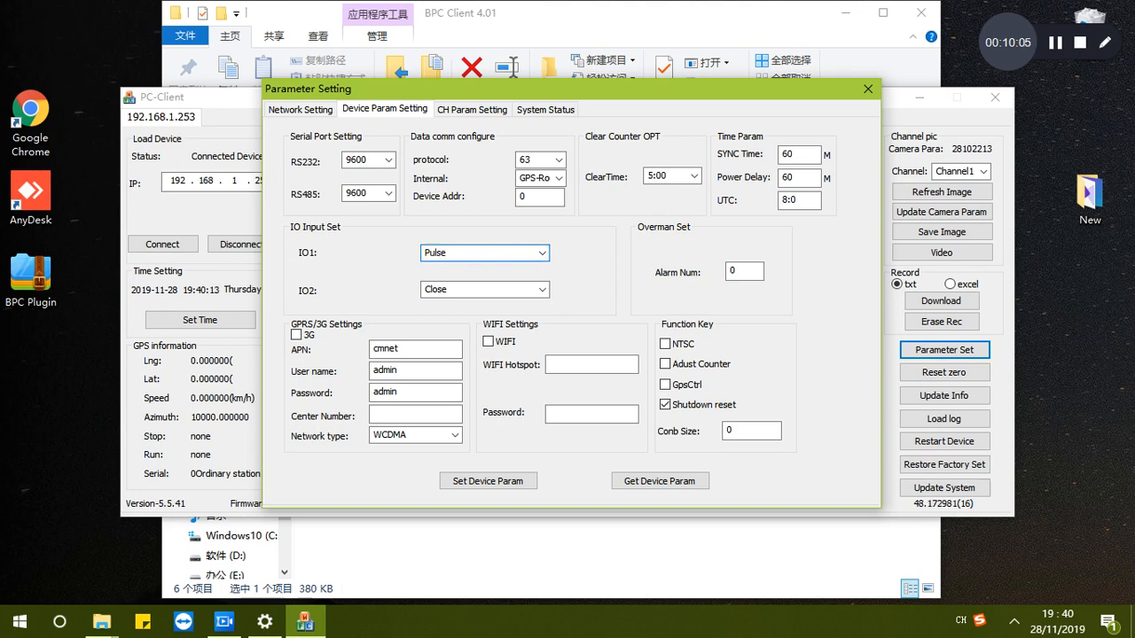
Step: Review the IO2 trigger modes and keep IO2 set to Close
click(540, 289)
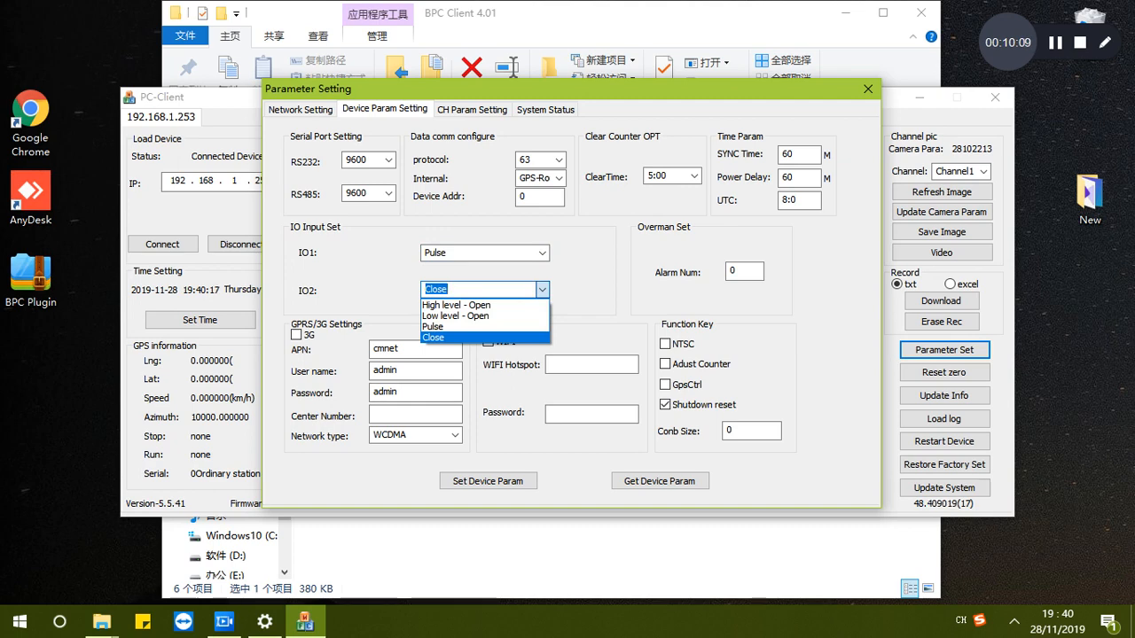
mouse_move(454, 316)
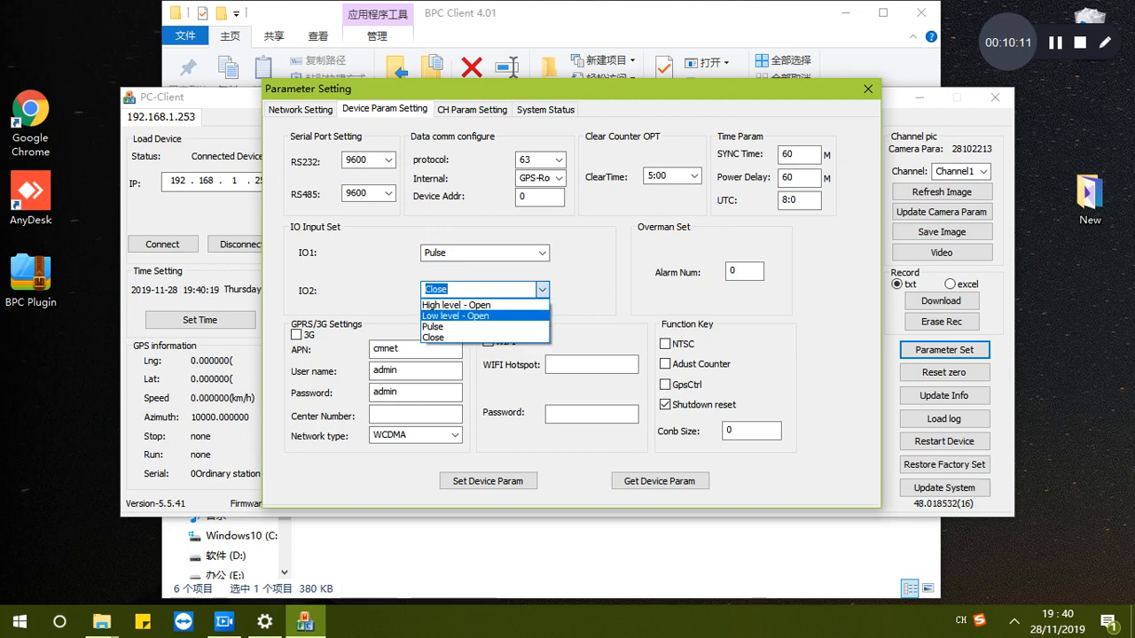
click(440, 337)
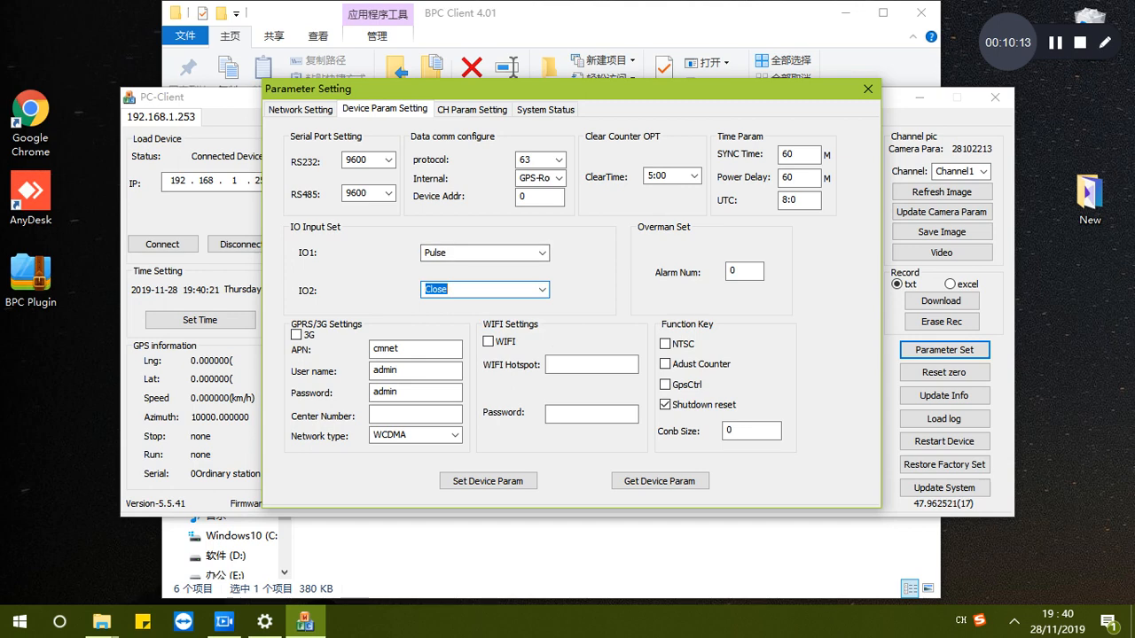
click(742, 272)
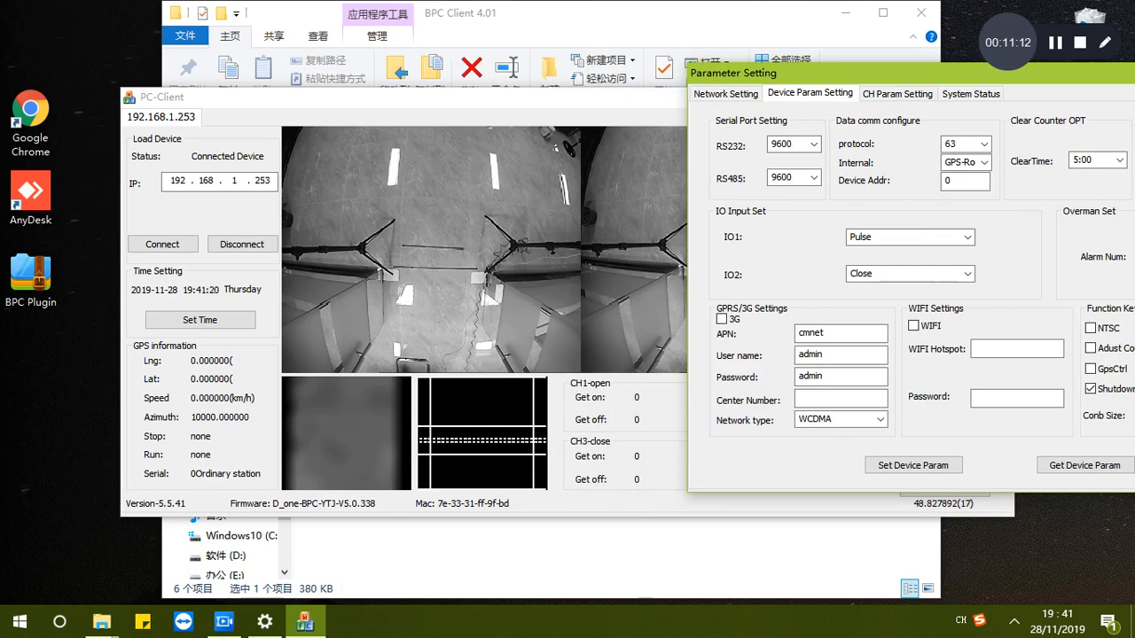
Step: Note 'In 98, Out 100, onboard: -2, =0' in Sticky Notes beside the parameter window
drag(734, 73, 614, 101)
text(In)
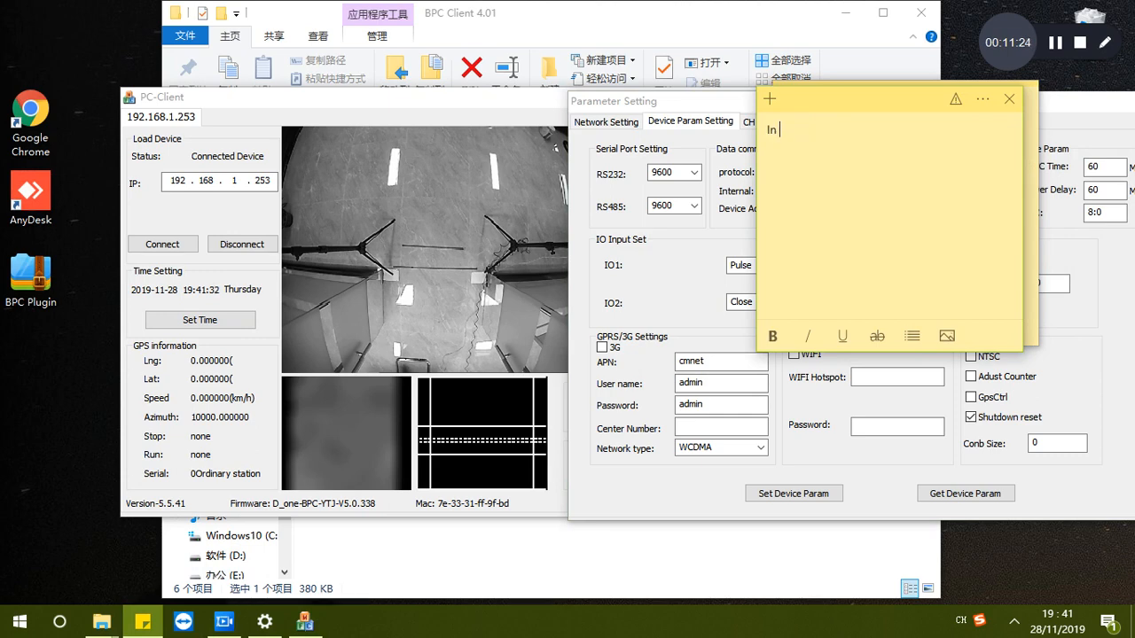
text(98)
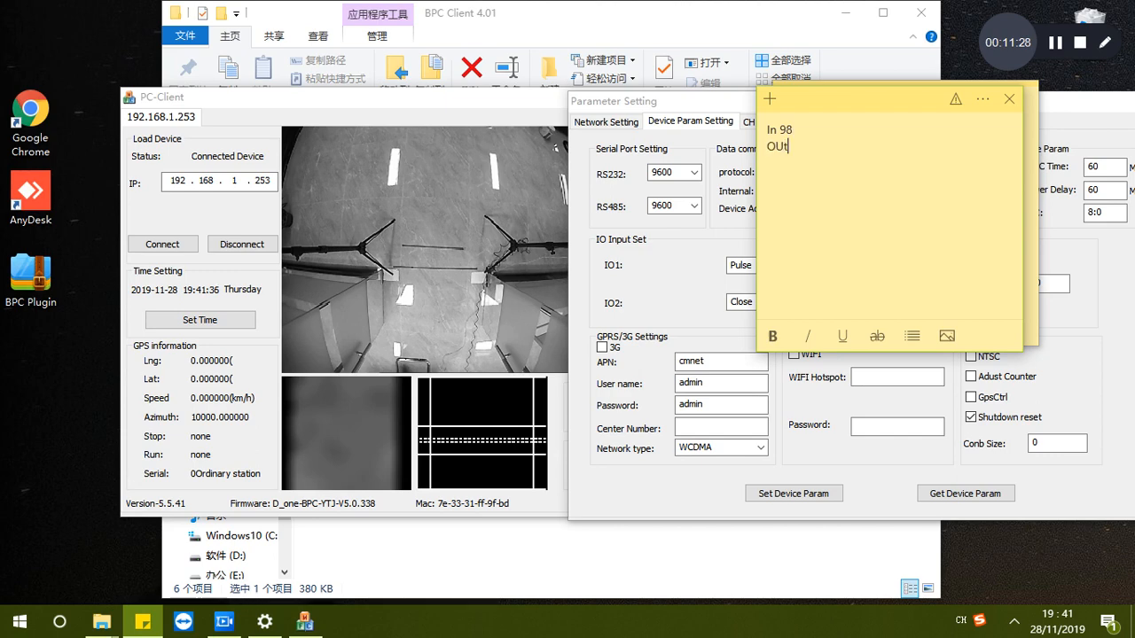
text(100)
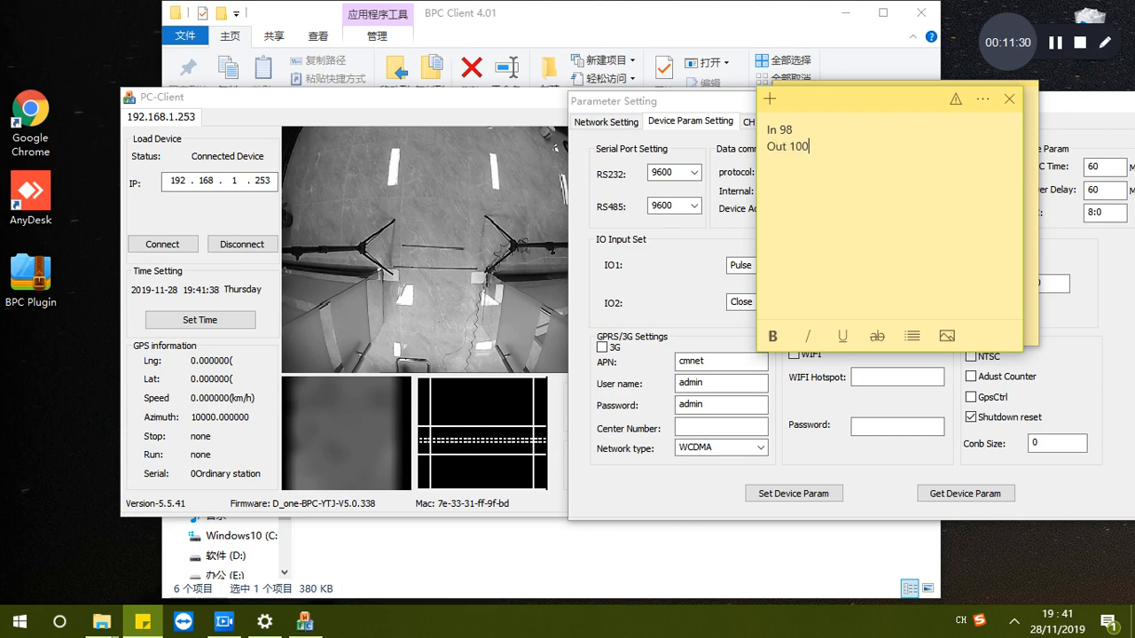
text(,)
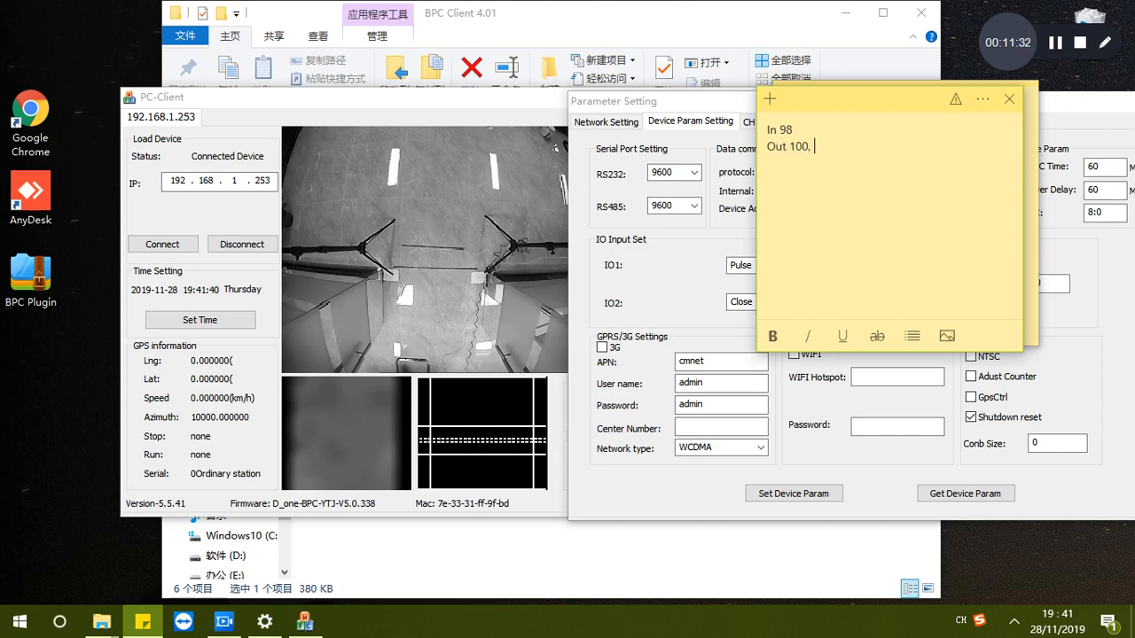
key(Enter)
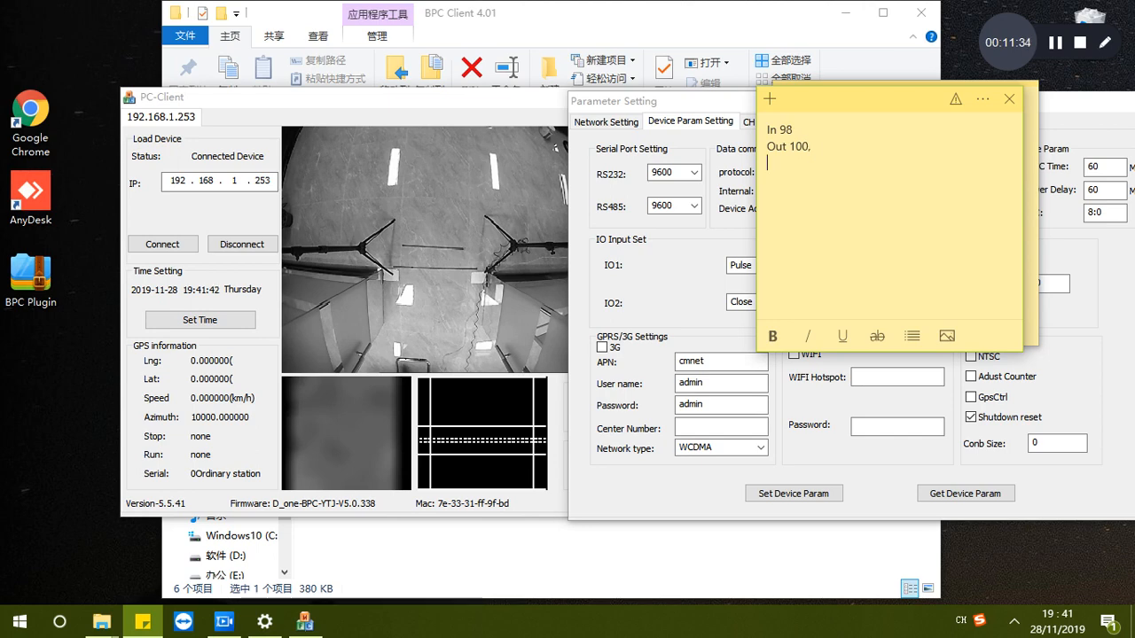
text(onboard)
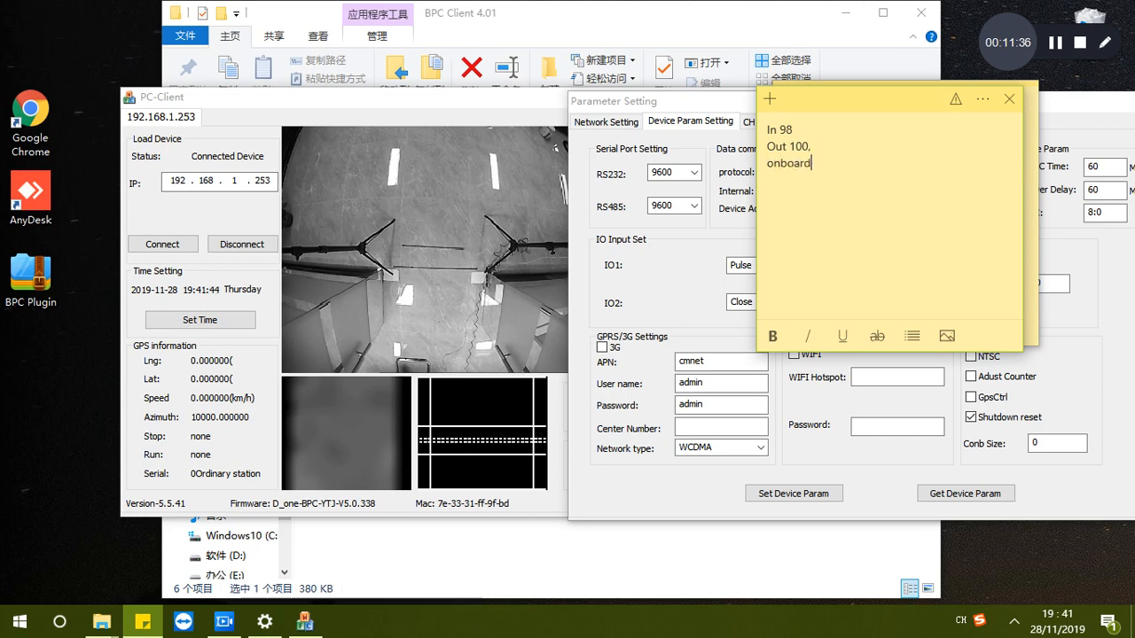
text(: -2)
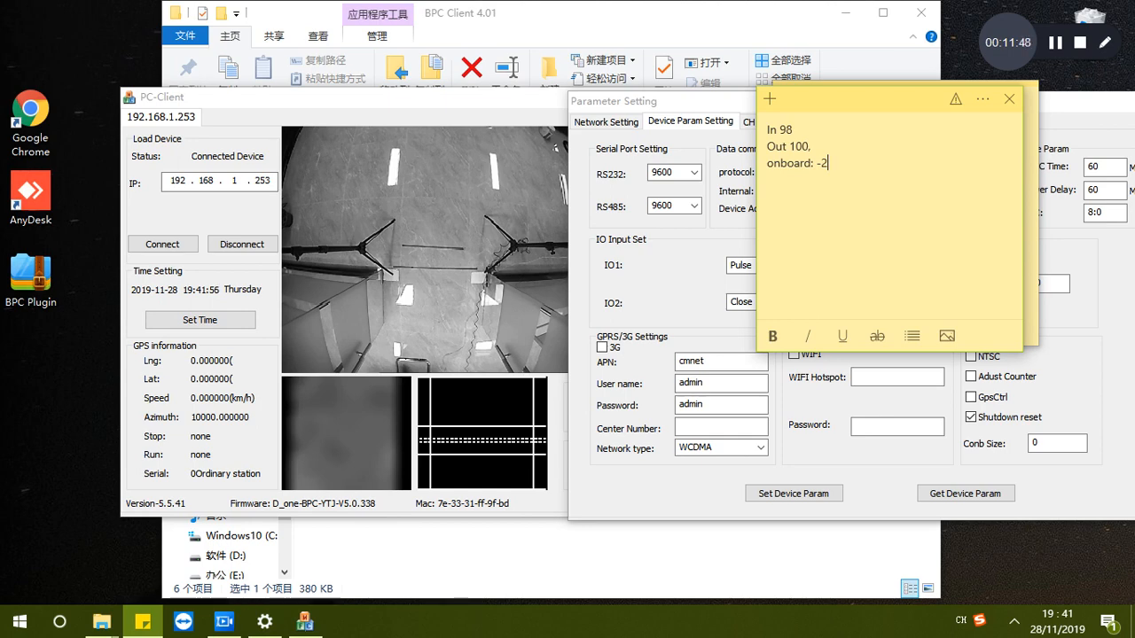
text(,)
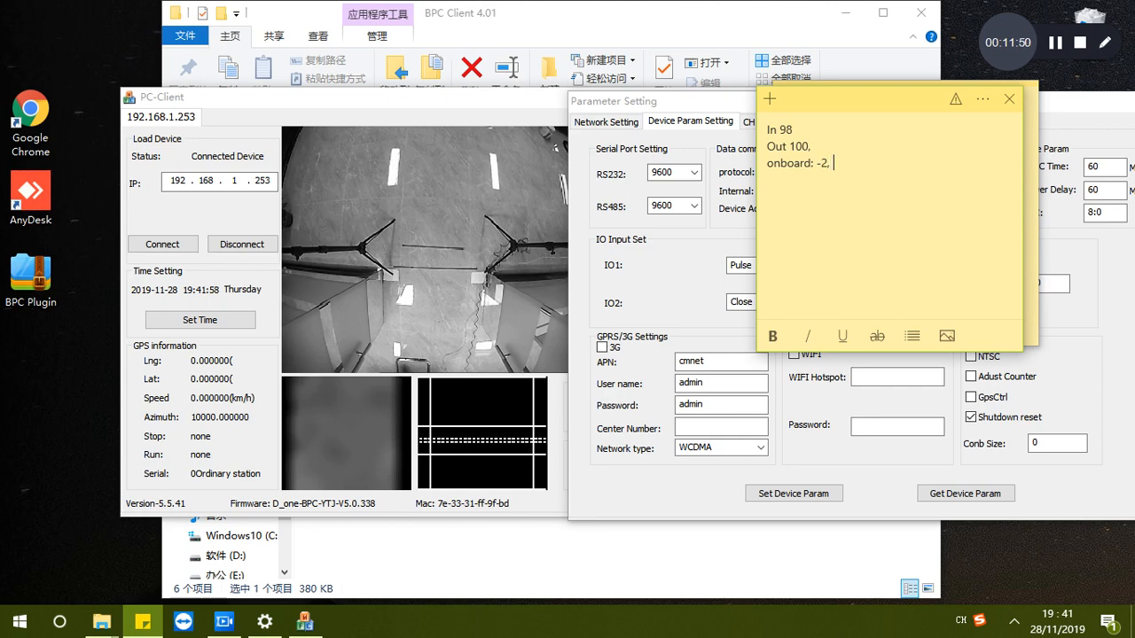
text(=0)
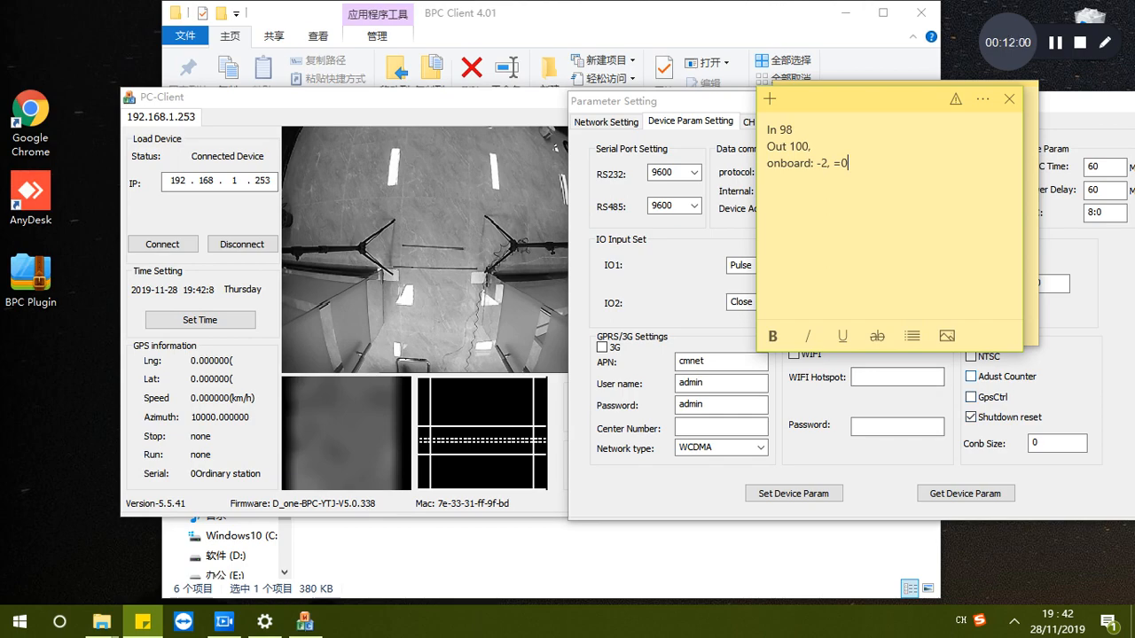
click(1007, 100)
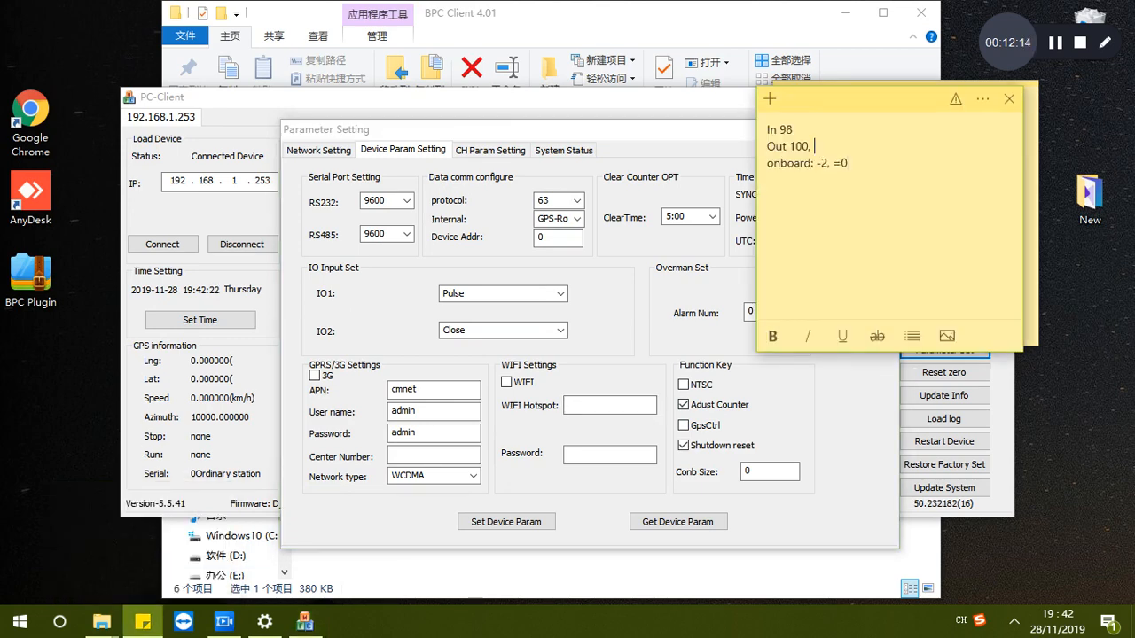
Step: Write 'stop counting ---100' in the sticky note beside the Out 100 value
text(stop)
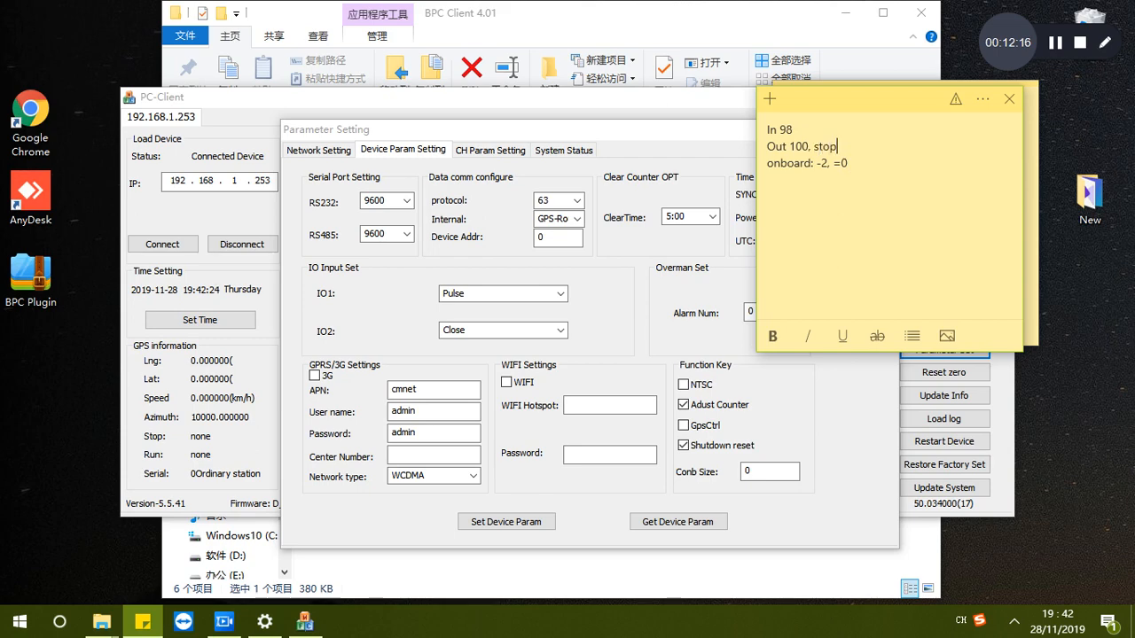
text(counting)
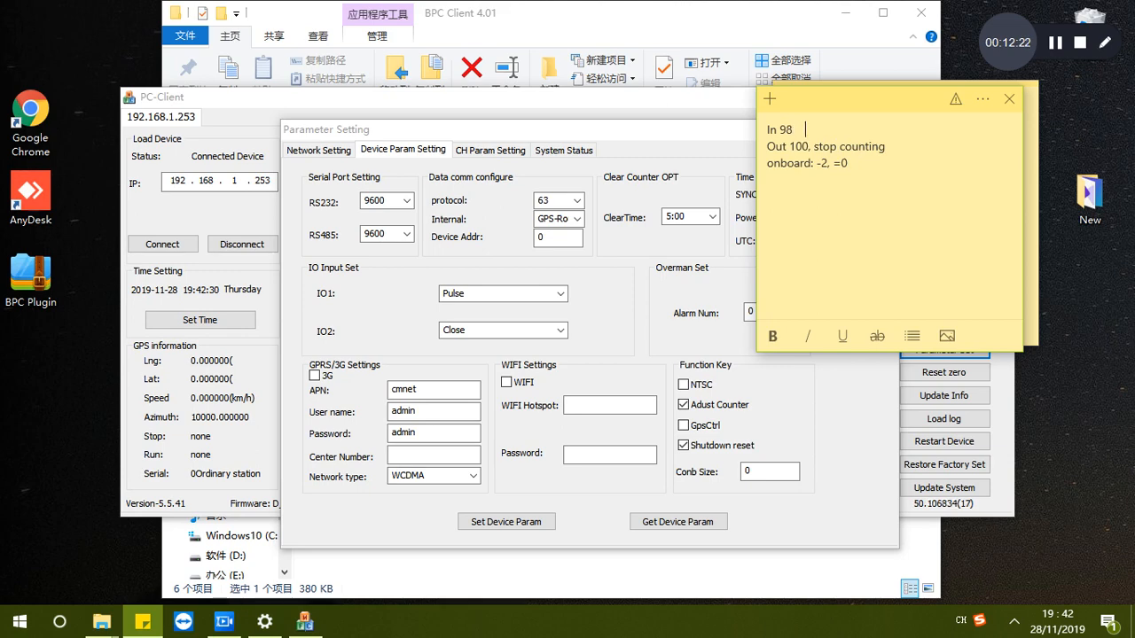
text(---100)
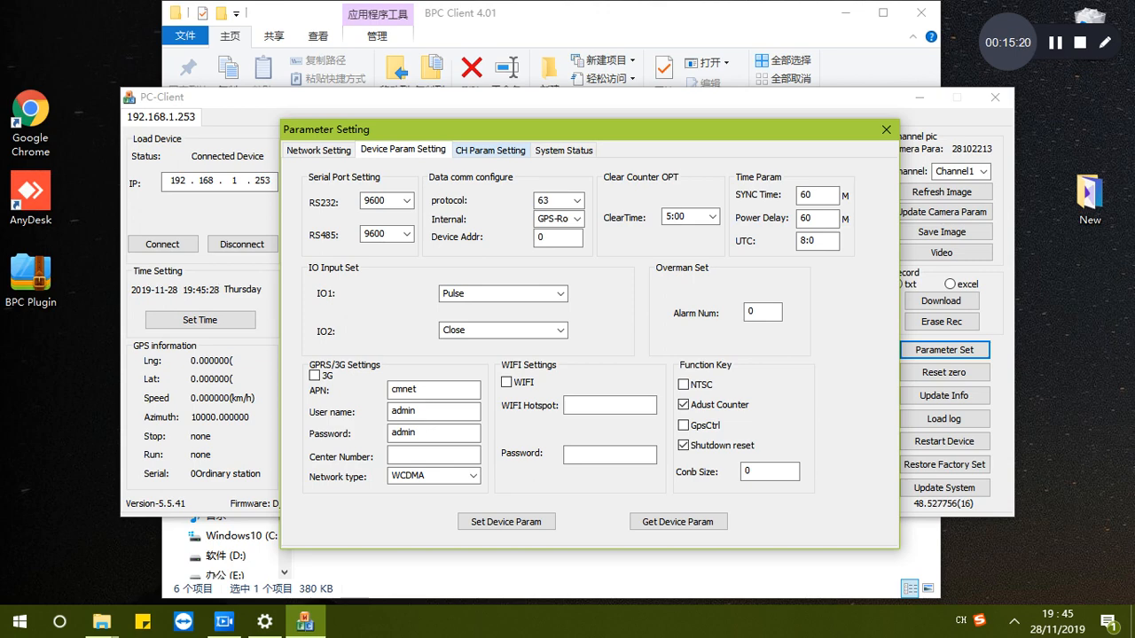
Step: Show the CH Param Setting page with the camera view, door below, delay 30, sensitivity 10
click(489, 149)
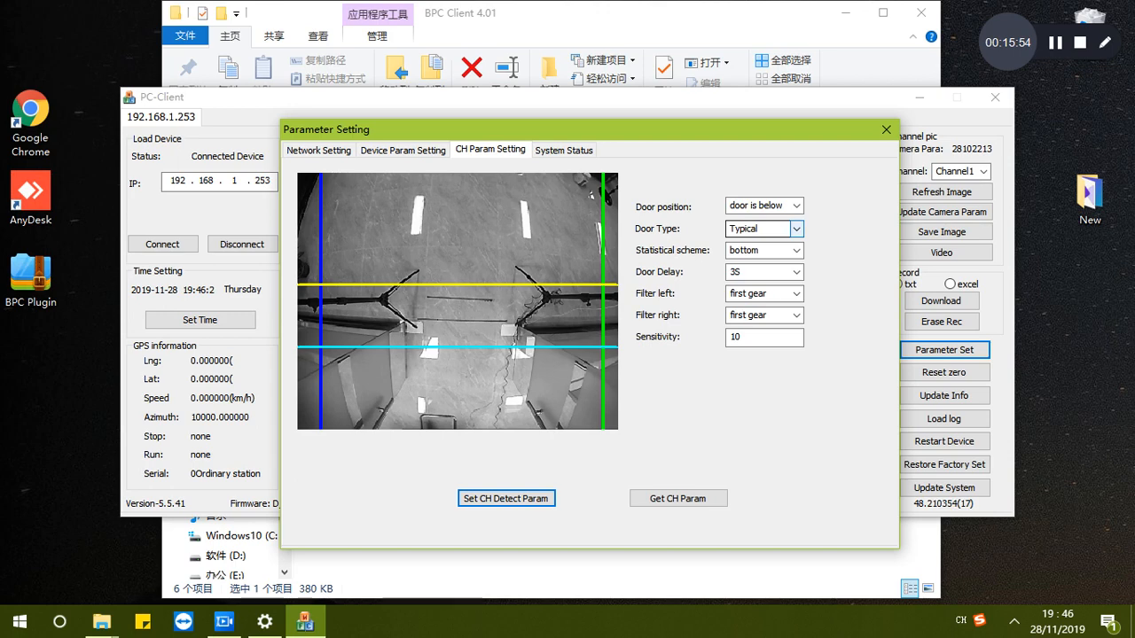
click(795, 229)
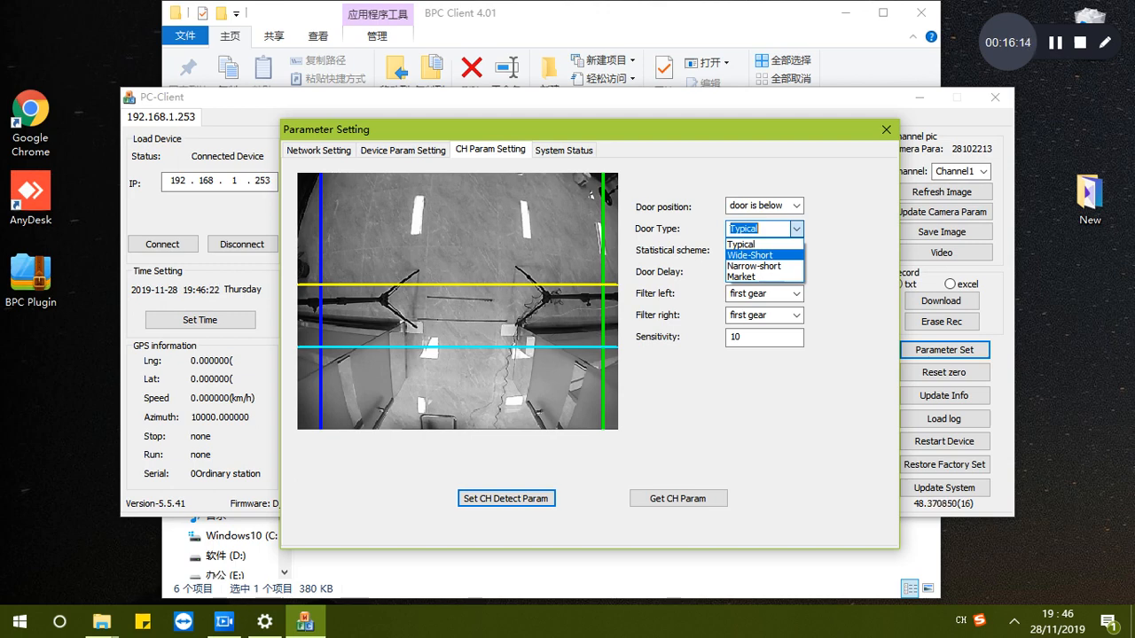
mouse_move(752, 266)
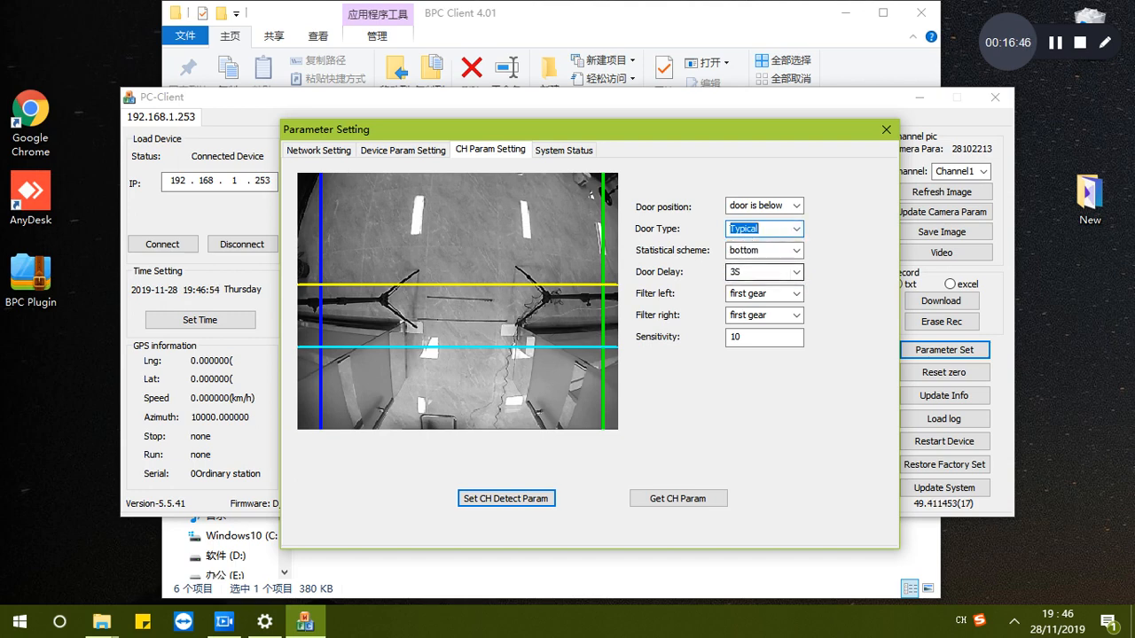
Step: Review the left filter gear options (first through fourth) and leave it at first gear
click(794, 294)
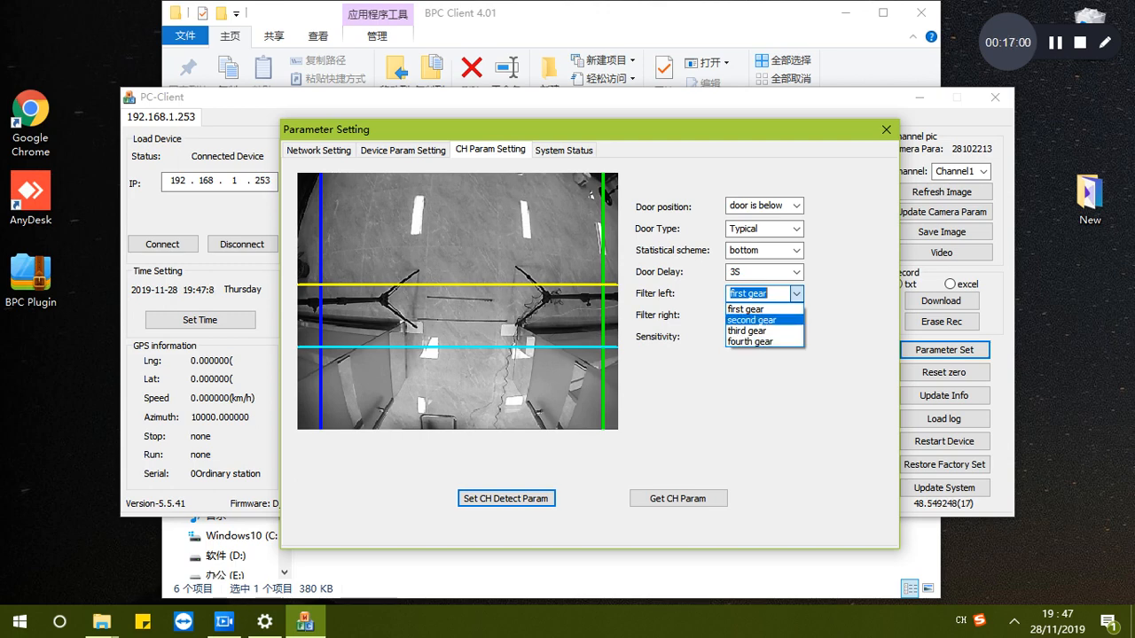
click(750, 340)
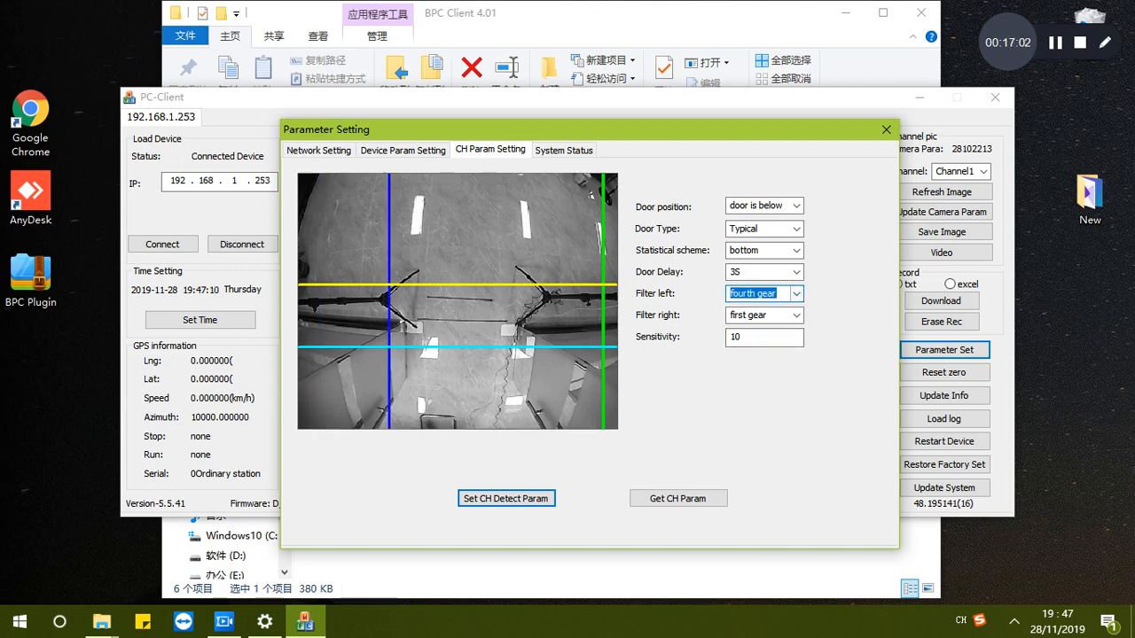
click(763, 295)
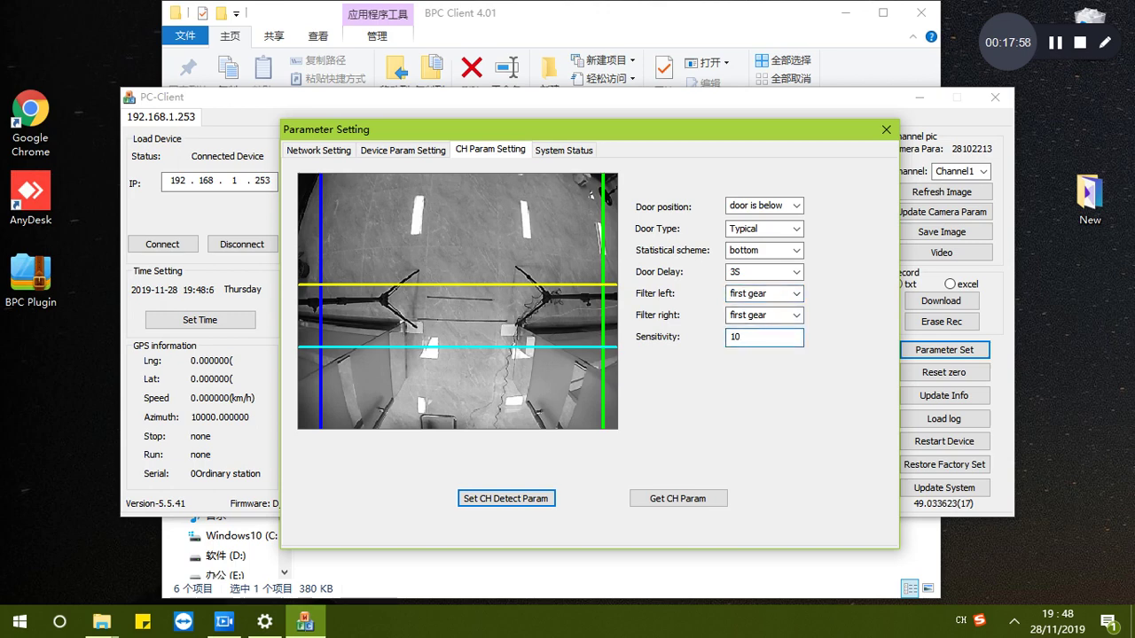
Step: Show the System Status page with wireless dial FAIL and server link DISCONNECT
click(758, 337)
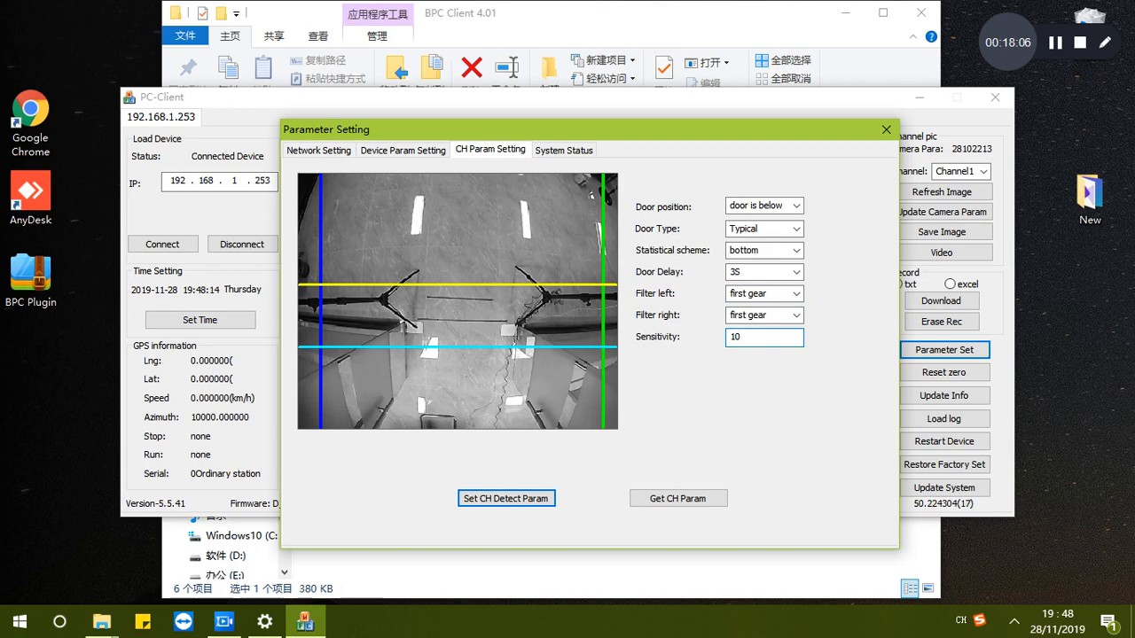
click(759, 337)
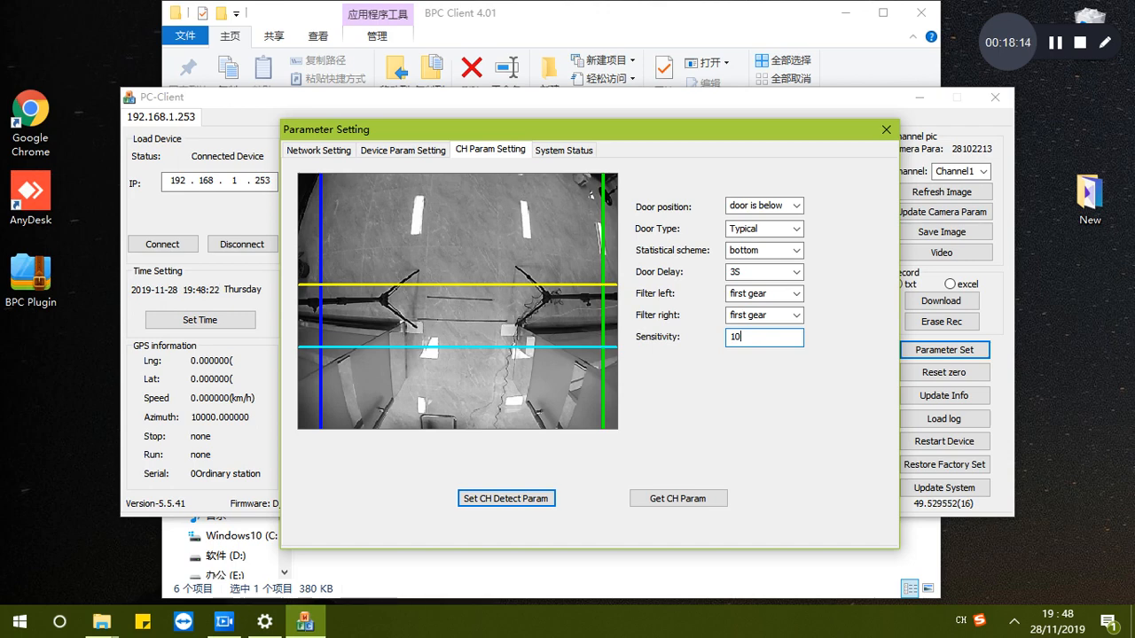
click(564, 149)
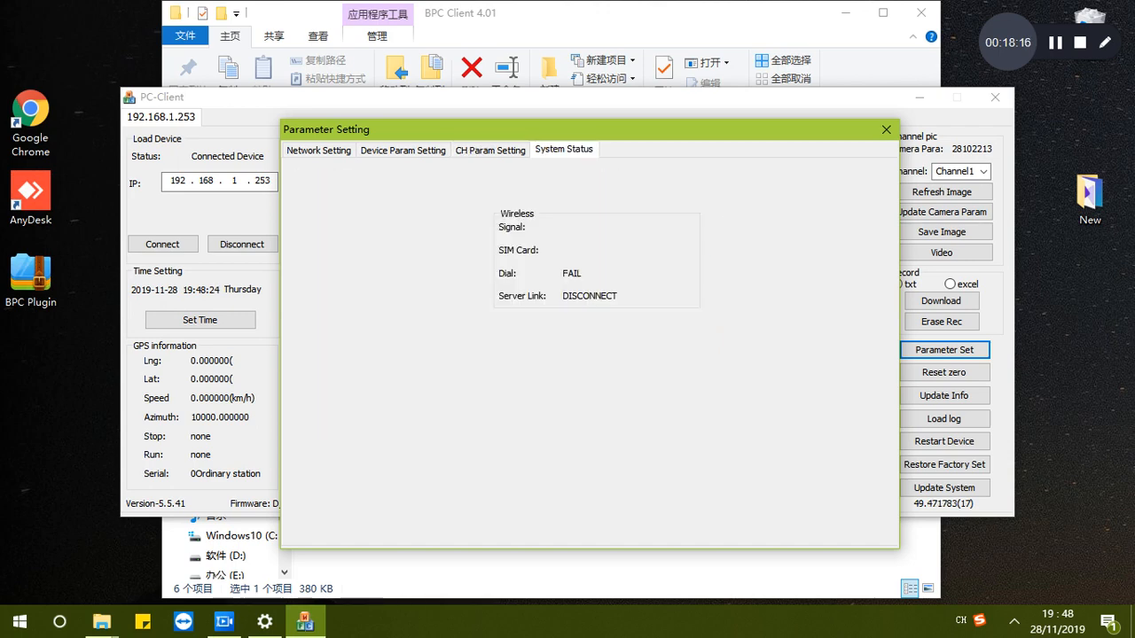